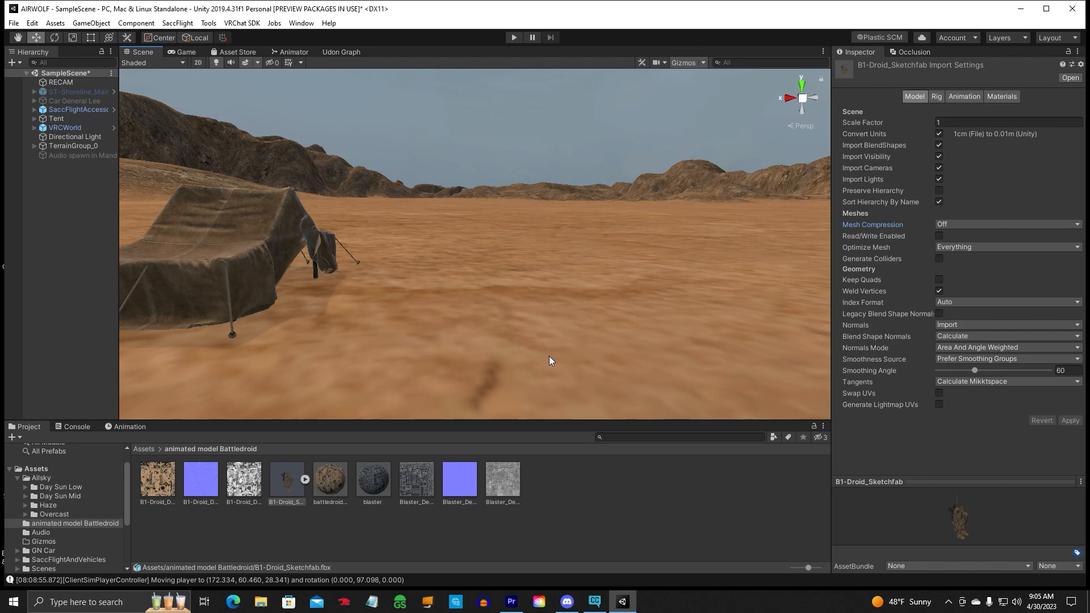
mouse_move(551, 326)
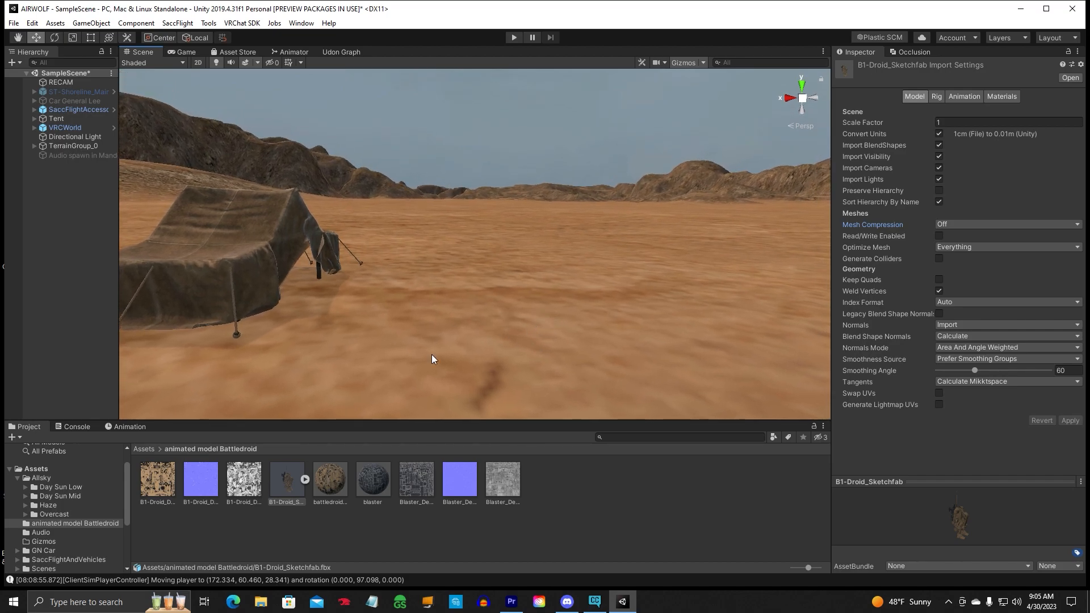
mouse_move(250, 536)
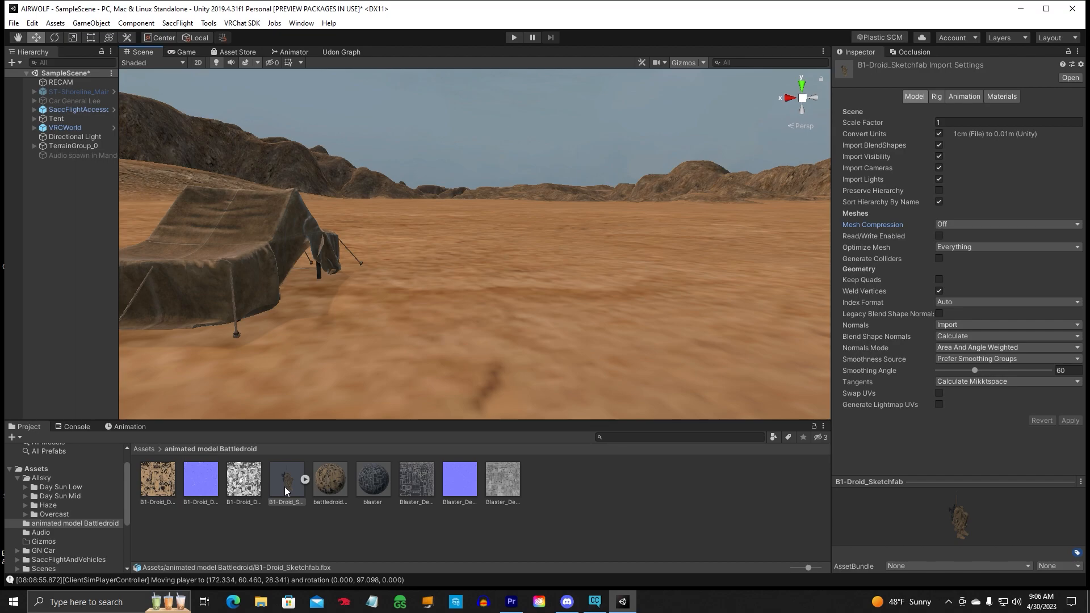
mouse_move(293, 504)
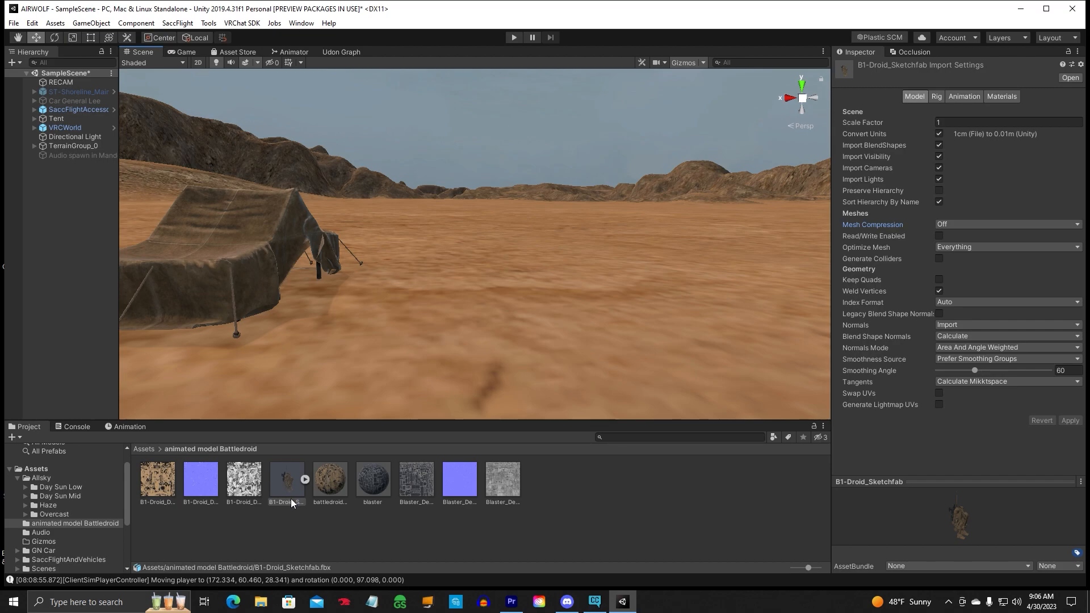
mouse_move(287, 489)
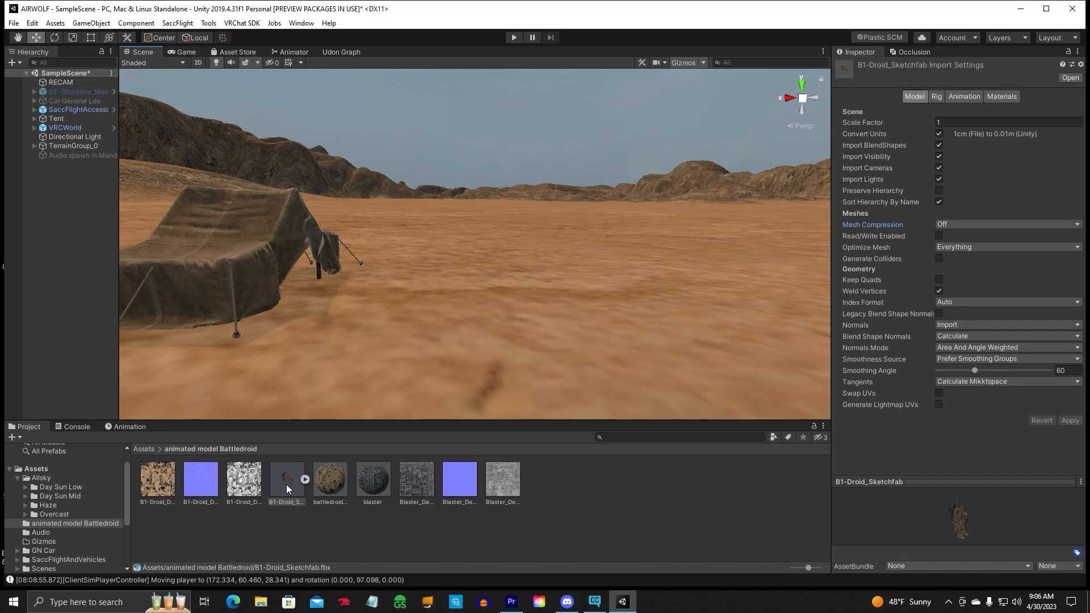
mouse_move(295, 500)
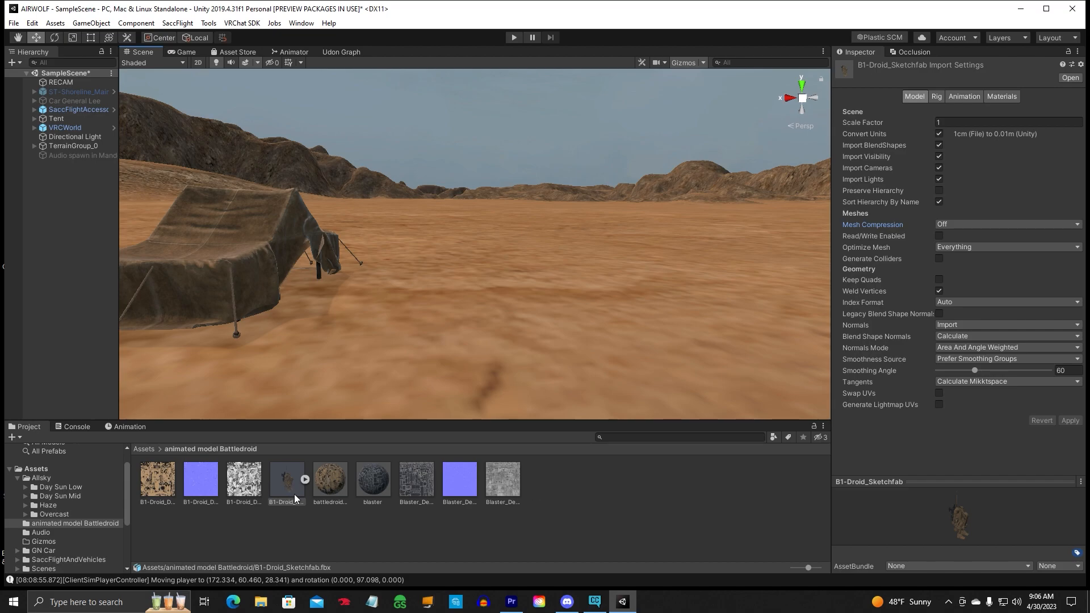
mouse_move(667, 475)
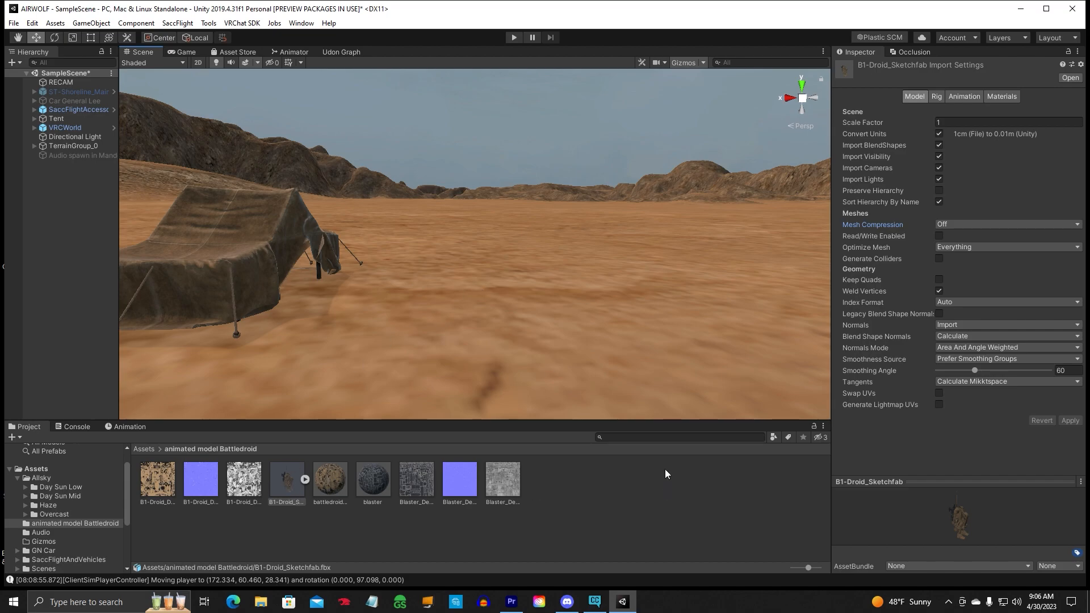
mouse_move(504, 307)
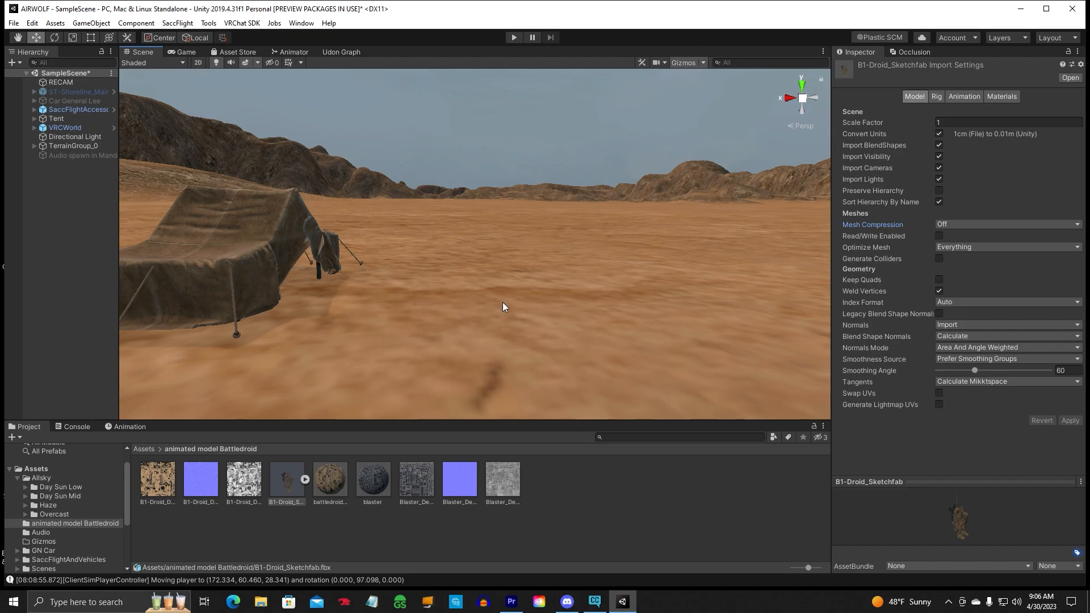
mouse_move(589, 437)
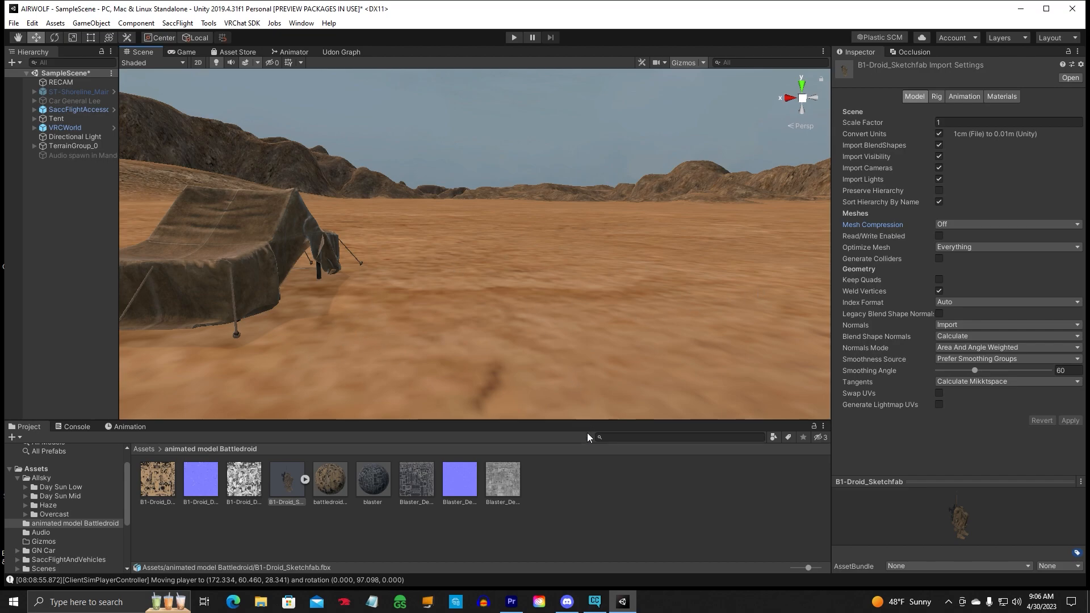
mouse_move(293, 485)
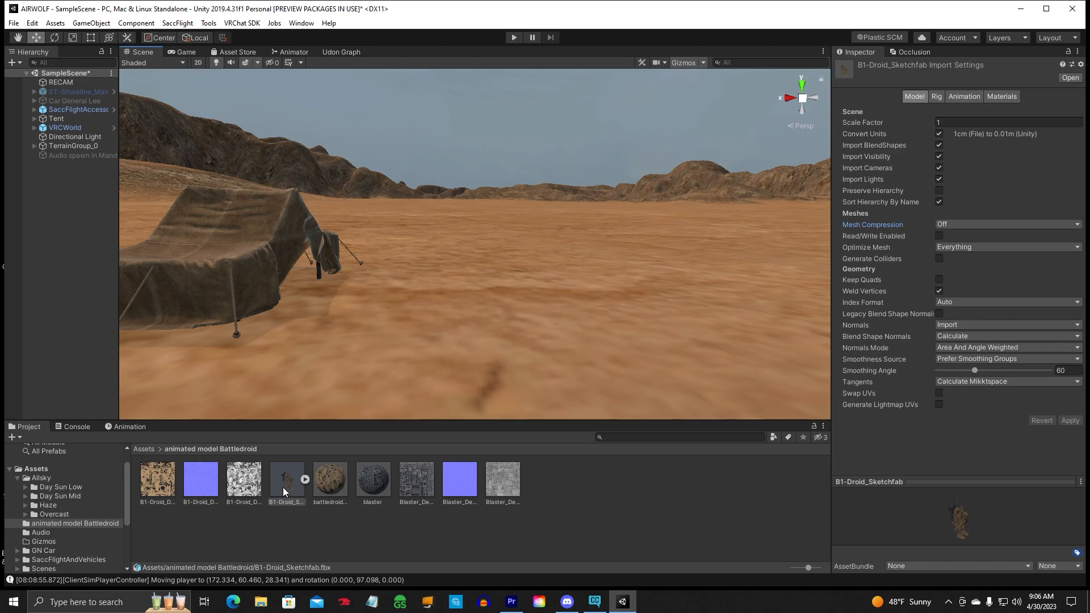
mouse_move(885, 94)
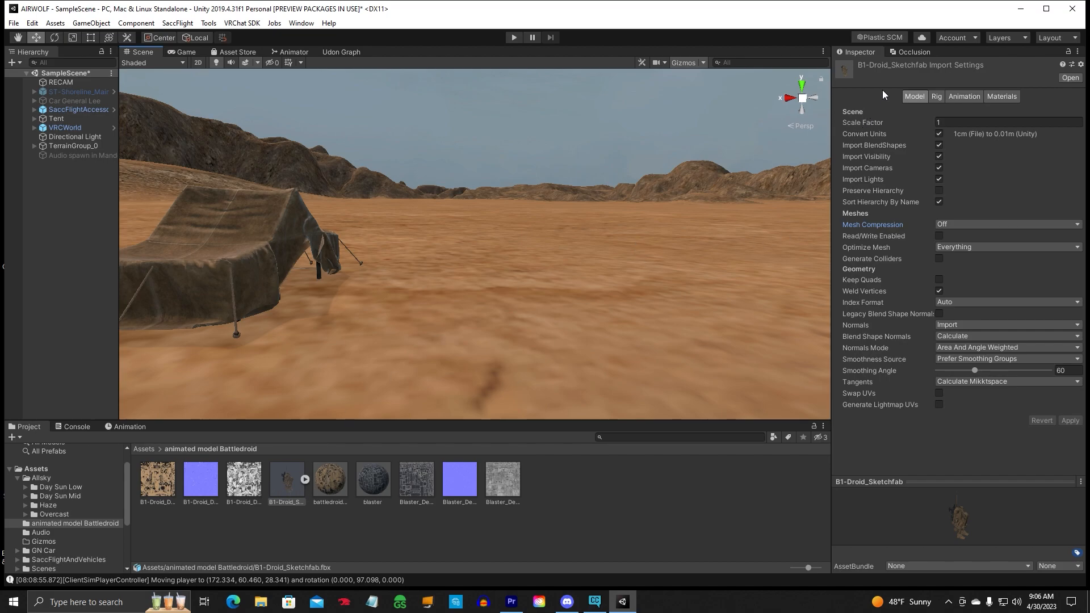
mouse_move(977, 67)
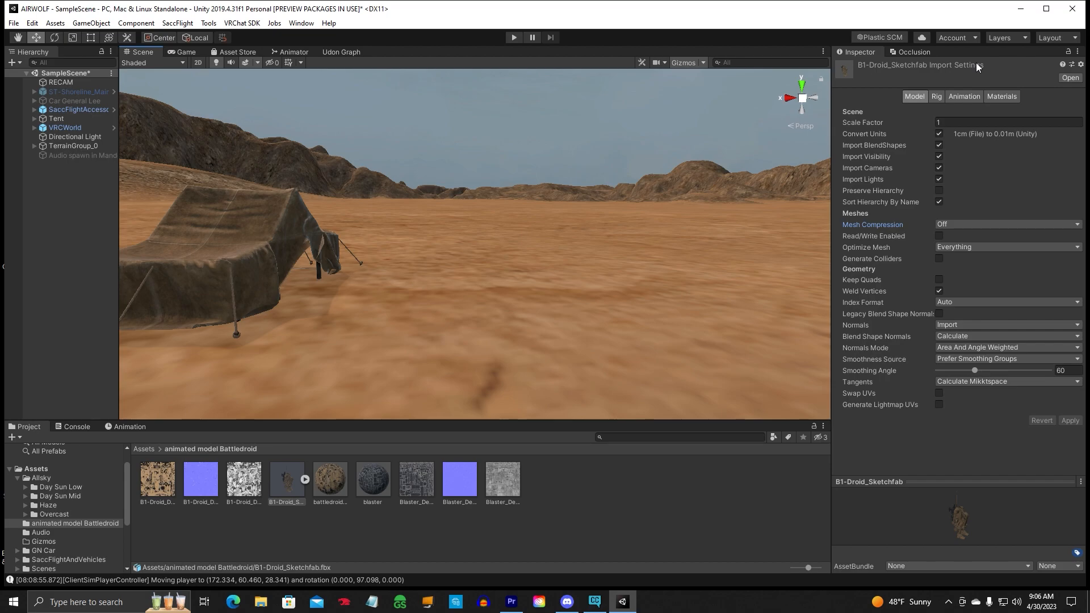
mouse_move(990, 85)
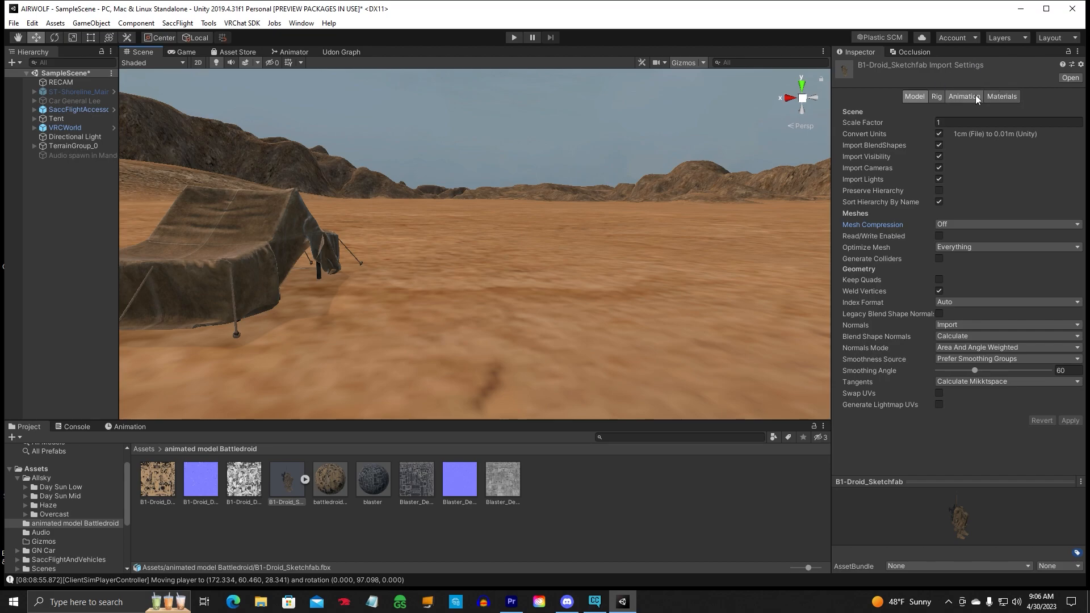
- Set Mesh Compression to Medium, enable Read/Write and Generate Lightmap UVs, and apply
click(1001, 95)
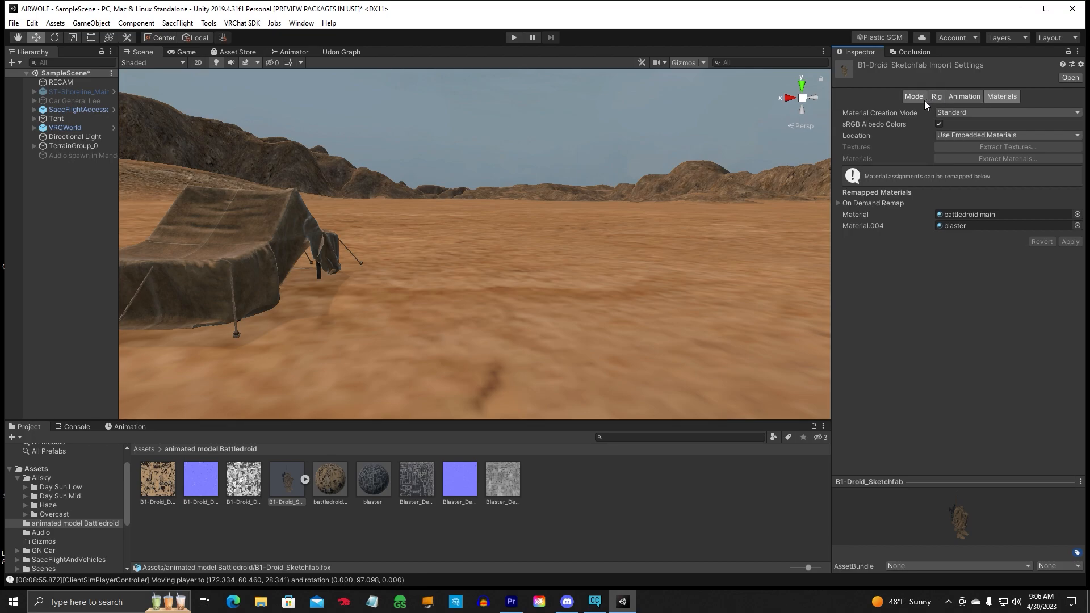
mouse_move(922, 229)
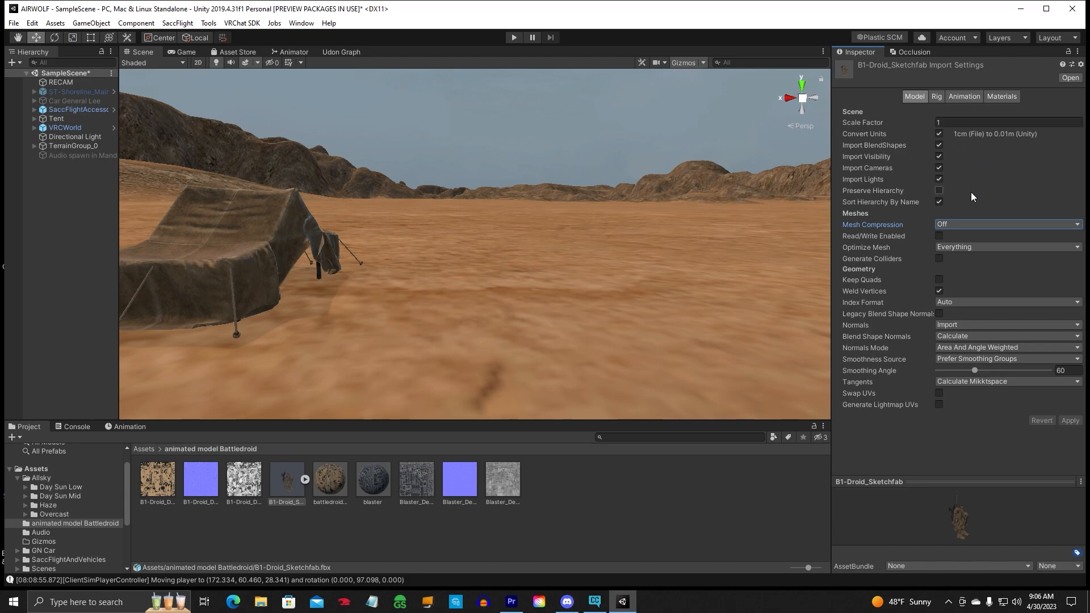
click(1009, 224)
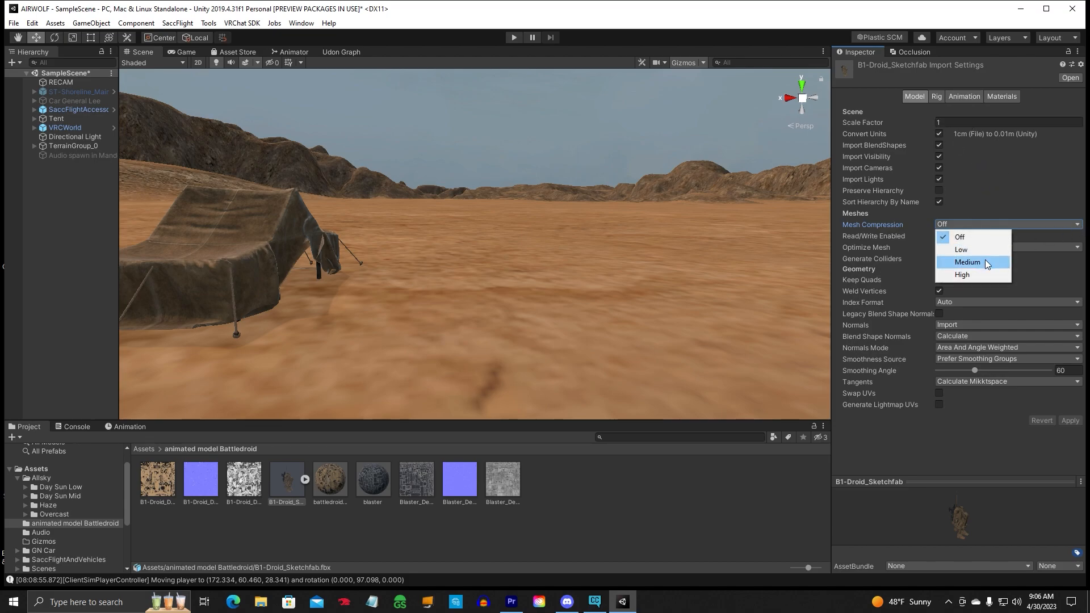
click(968, 263)
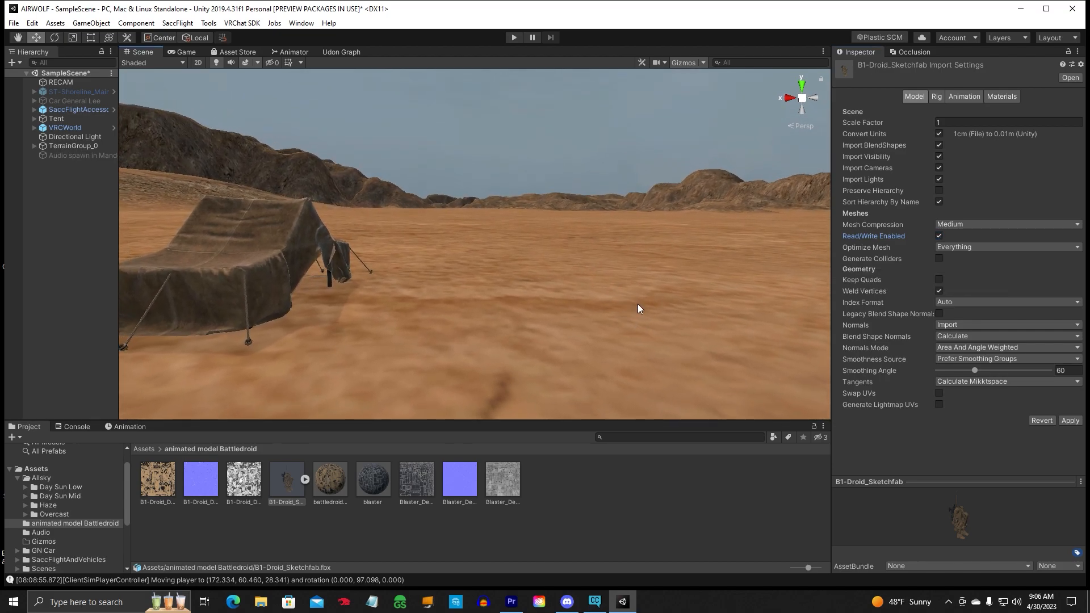
mouse_move(935, 404)
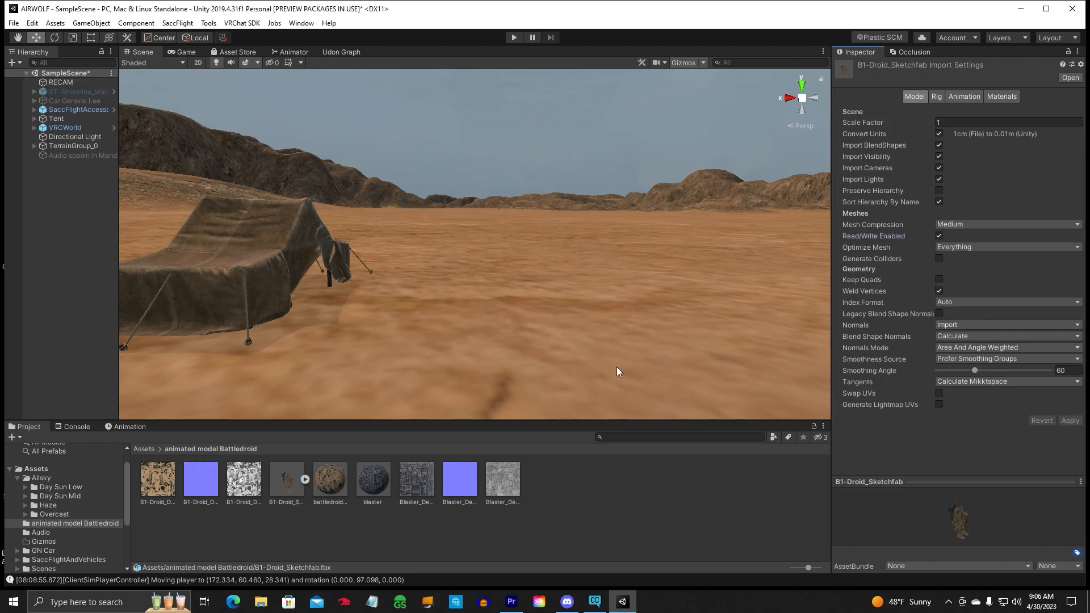
mouse_move(716, 346)
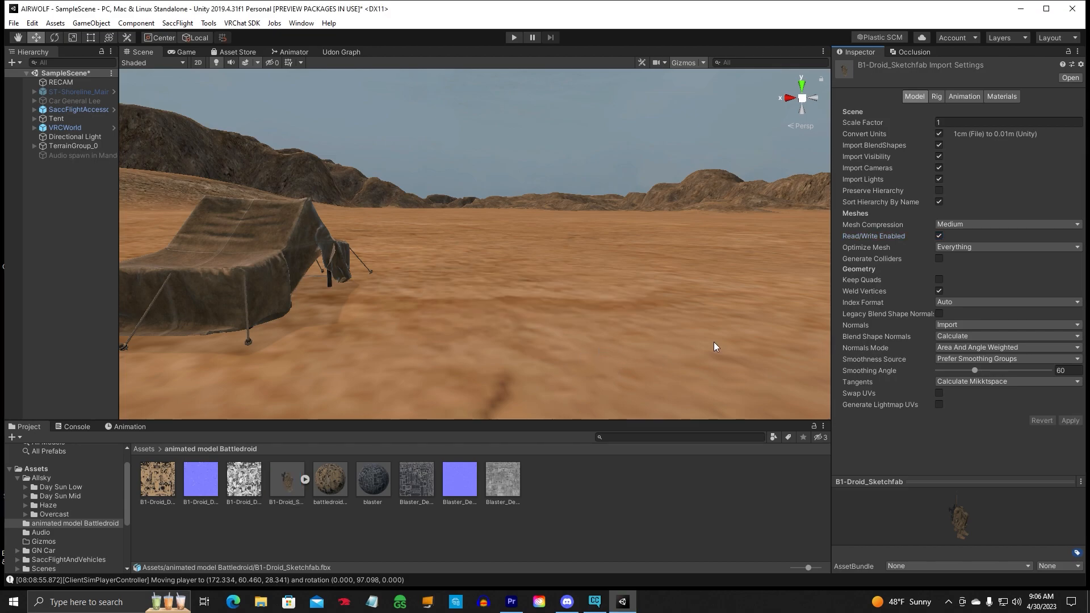
click(938, 404)
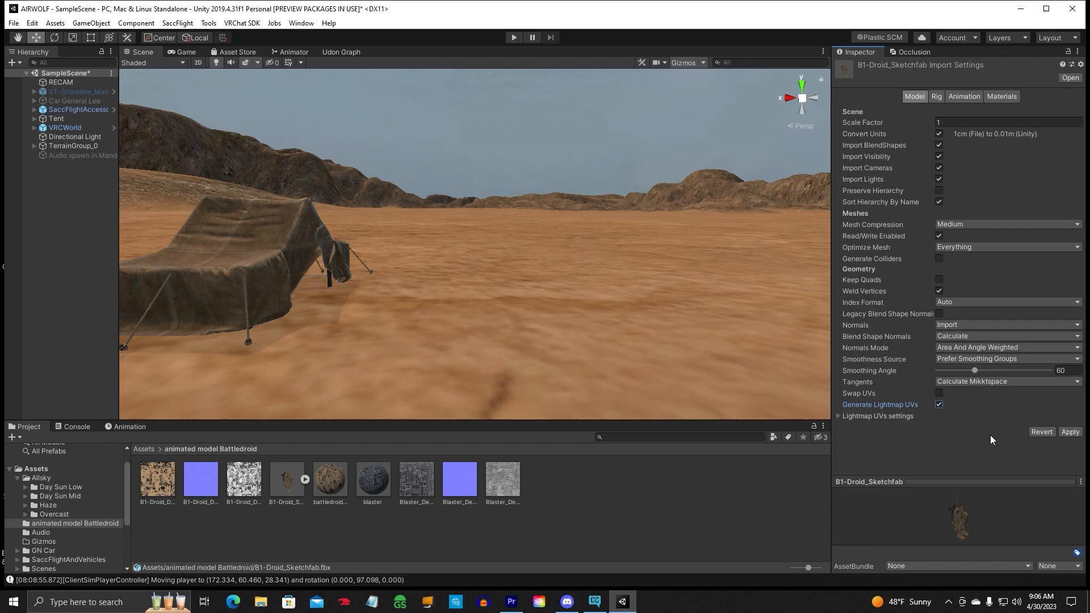
click(1069, 432)
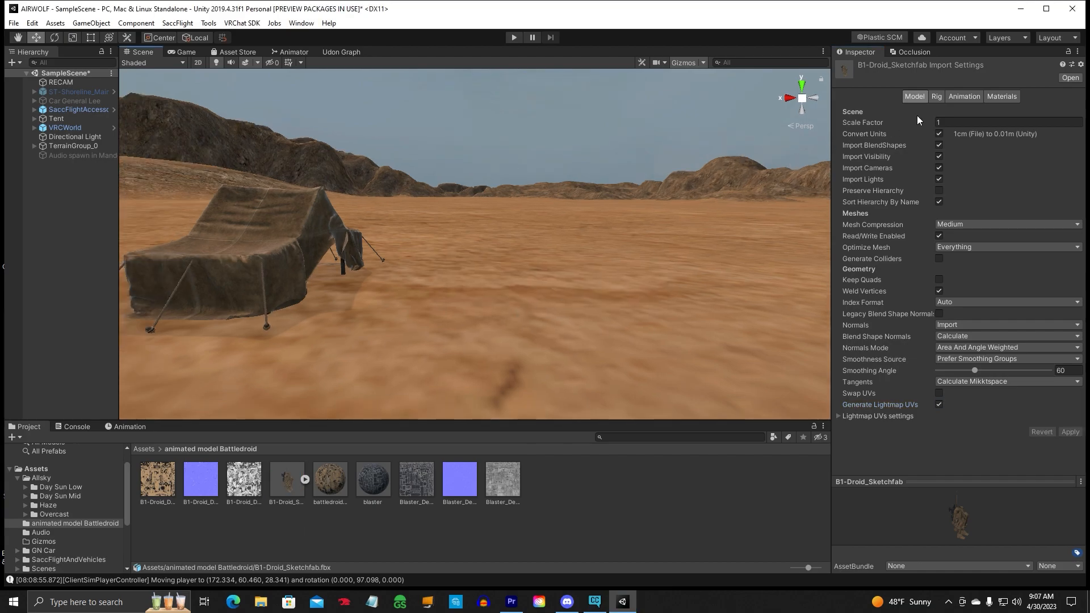
- Rename the model's Scene clip to battledroid, enable Loop Time, and apply
click(961, 95)
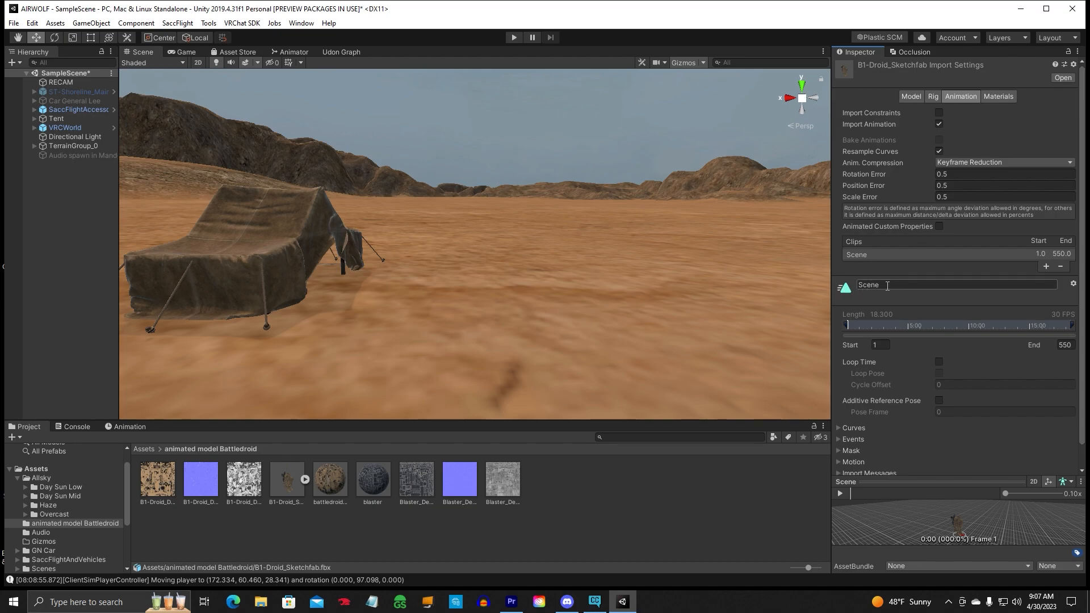
double_click(868, 284)
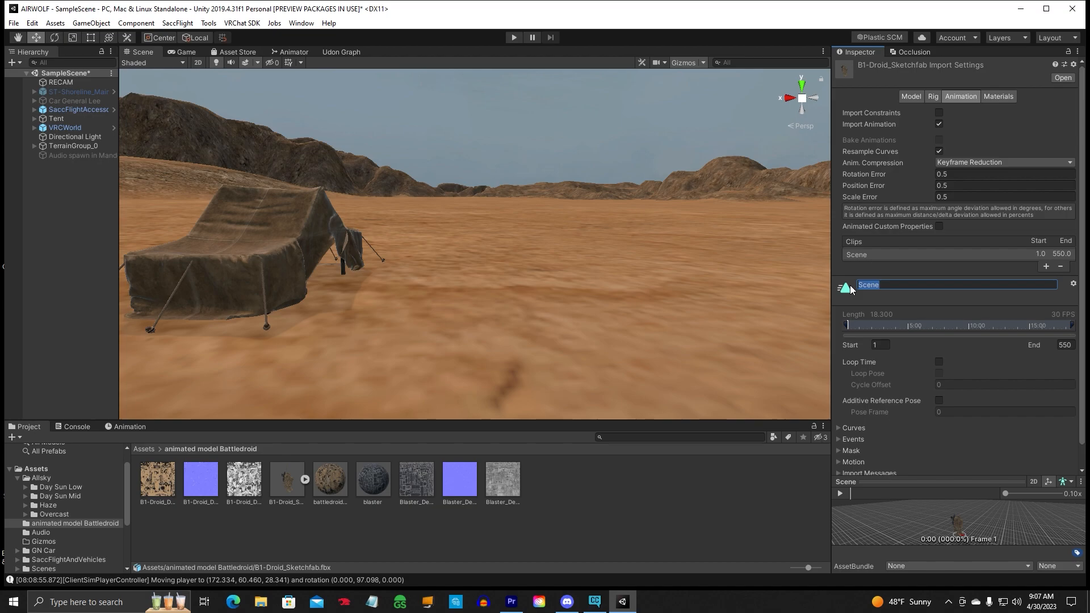
text(battledroid)
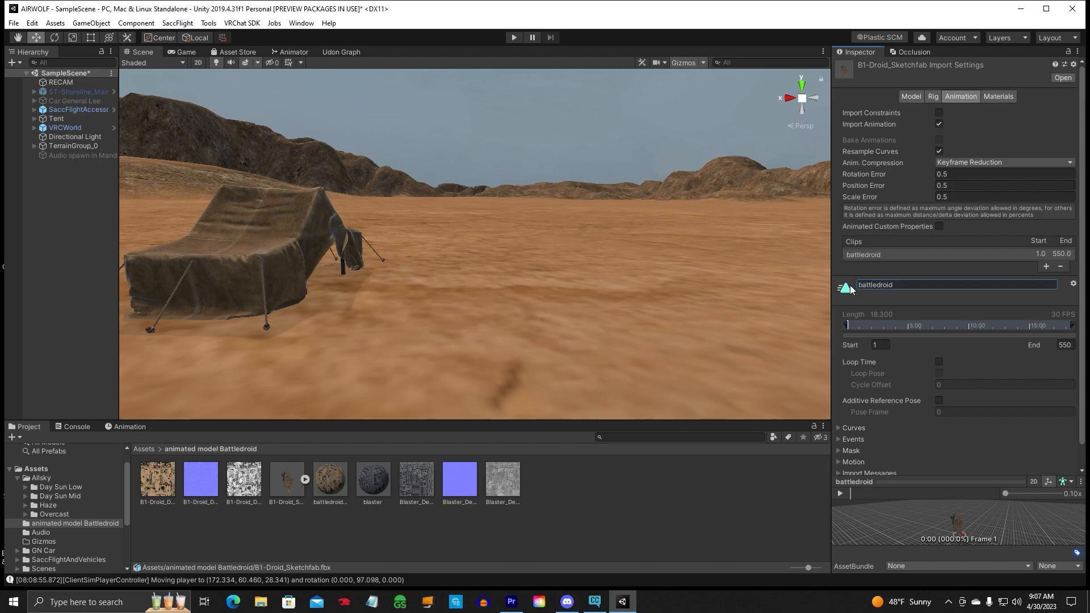
mouse_move(858, 366)
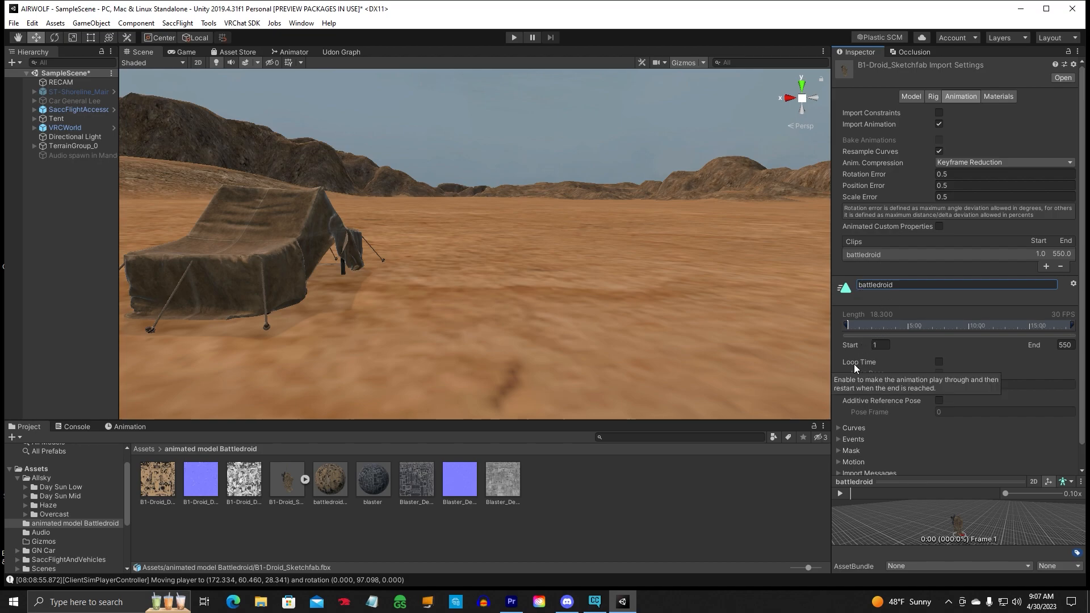
mouse_move(904, 368)
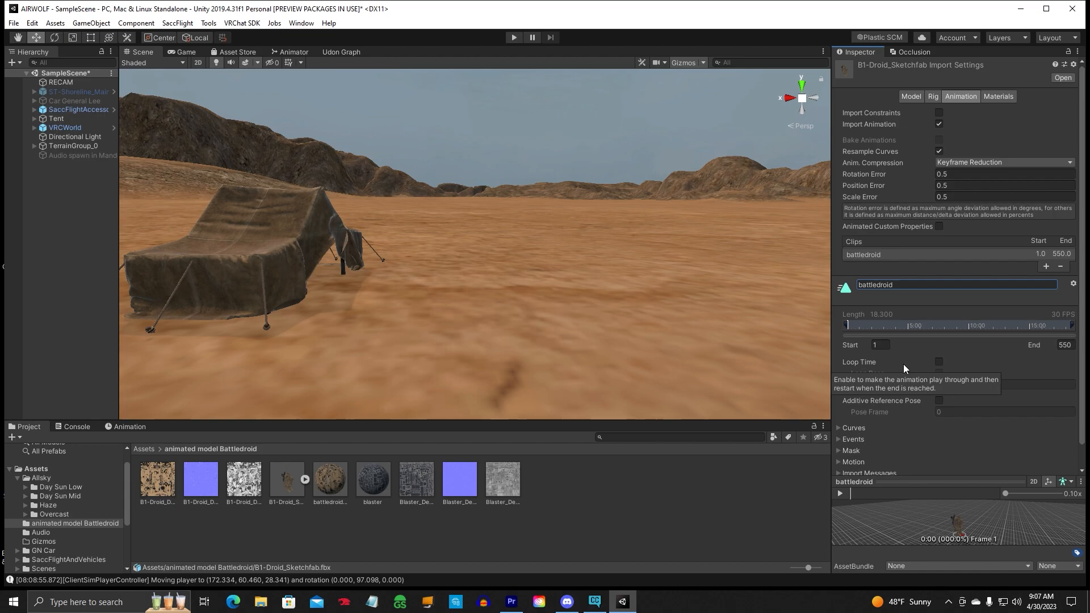
click(938, 362)
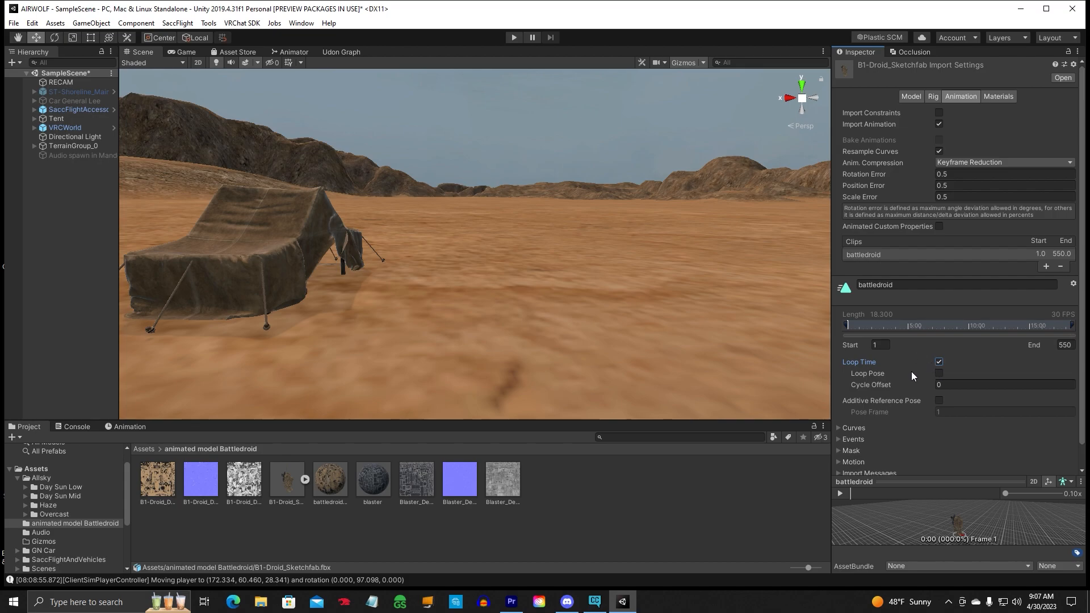
mouse_move(1084, 352)
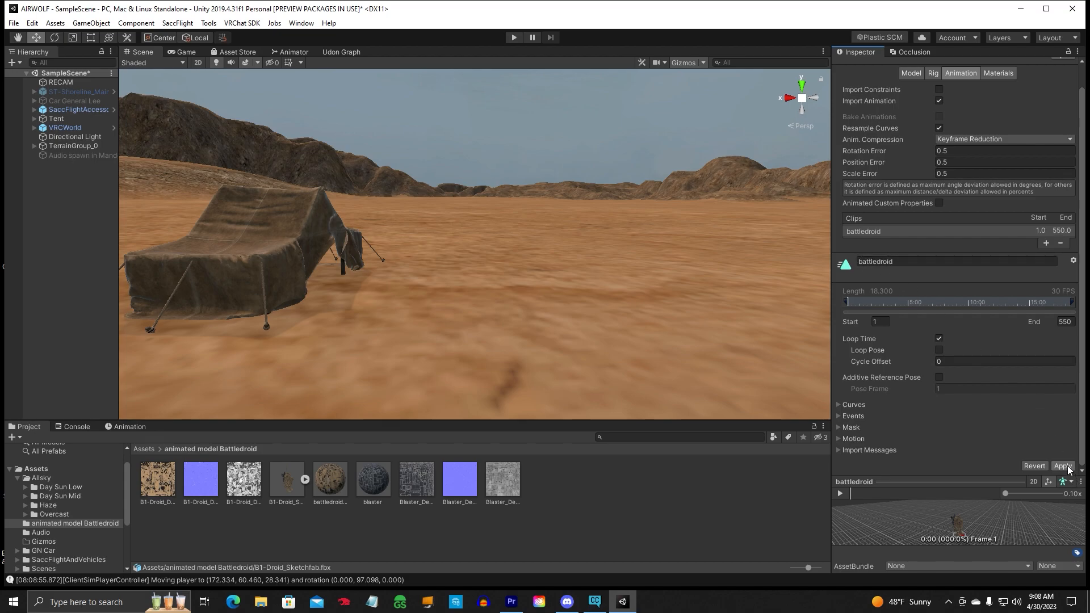
click(1063, 466)
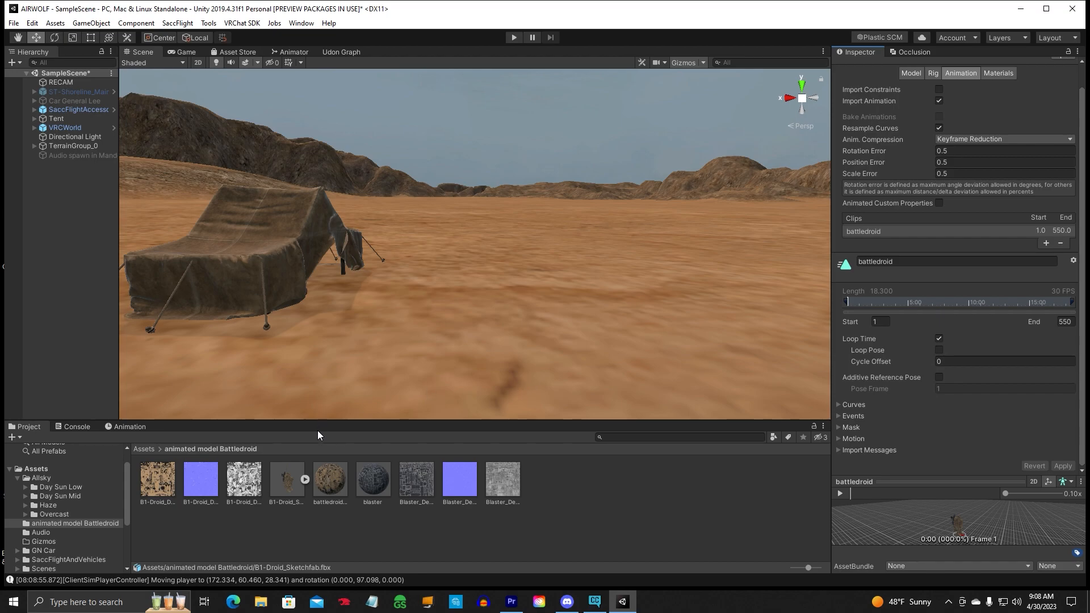
mouse_move(287, 491)
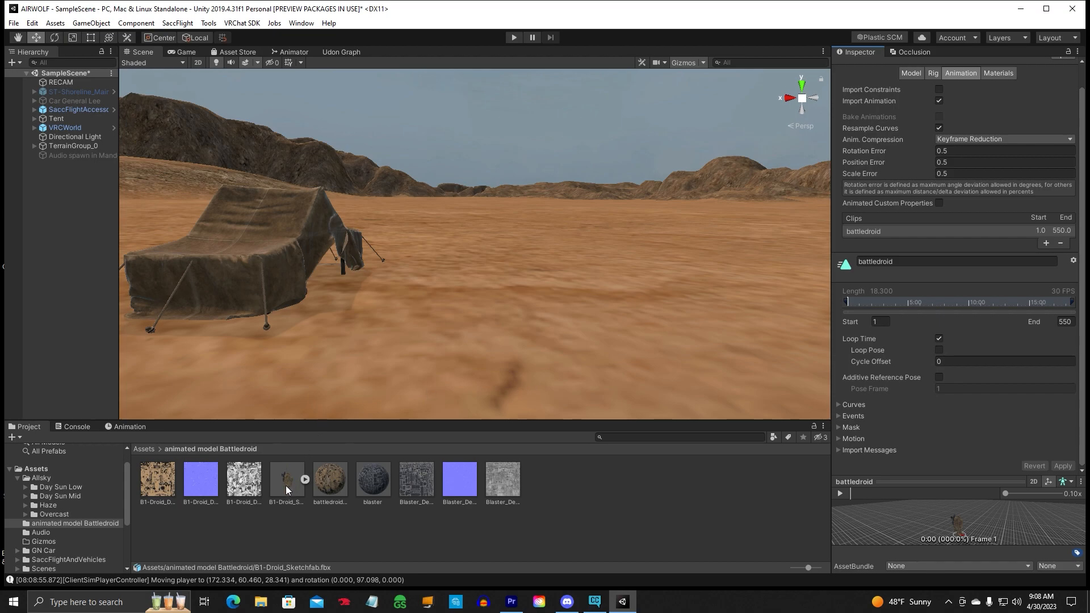
- Place the B1-Droid_Sketchfab model into the desert scene beside the tent
drag(287, 479, 330, 389)
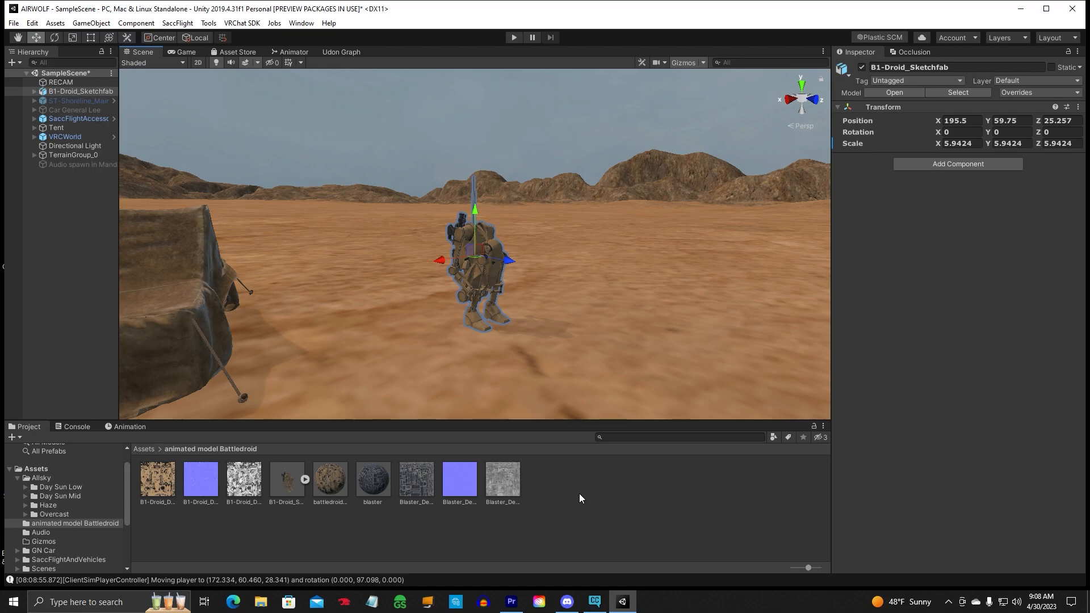
- Create a new Animator Controller asset named battledroid in the Project panel
right_click(581, 498)
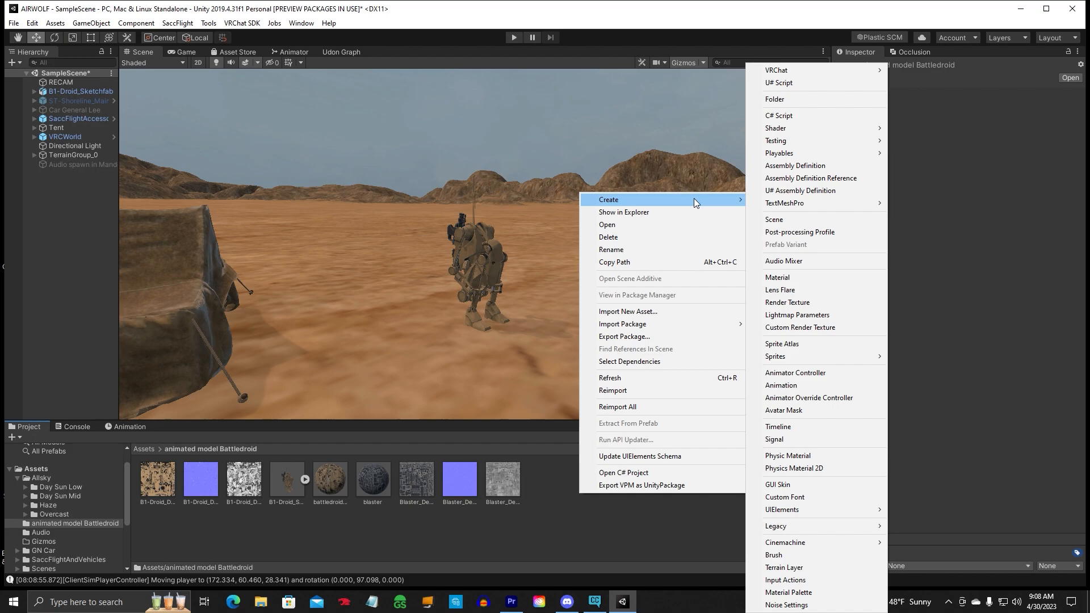
mouse_move(654, 224)
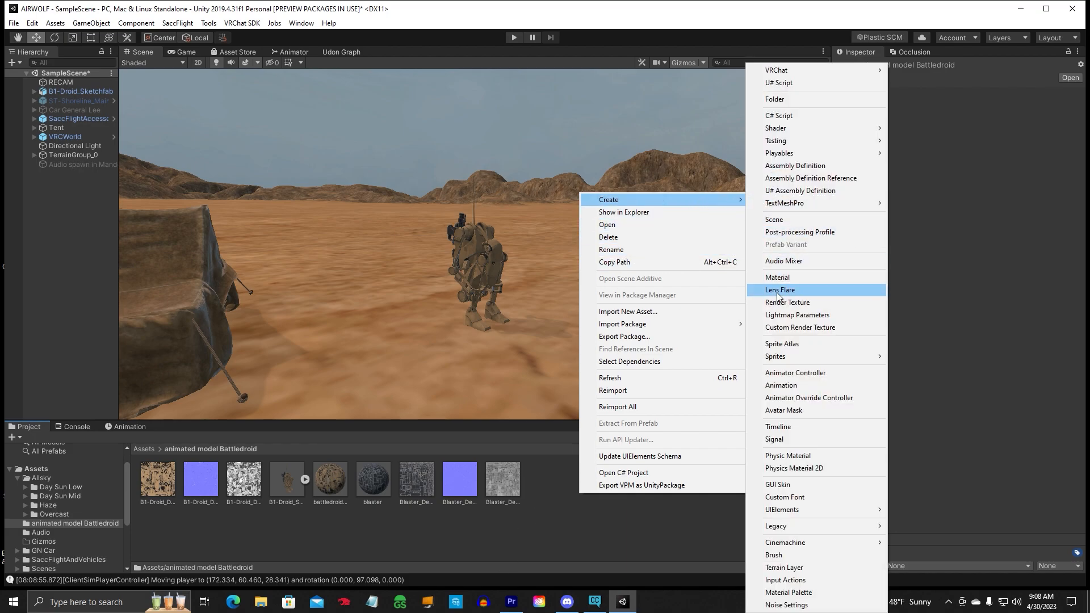
mouse_move(781, 379)
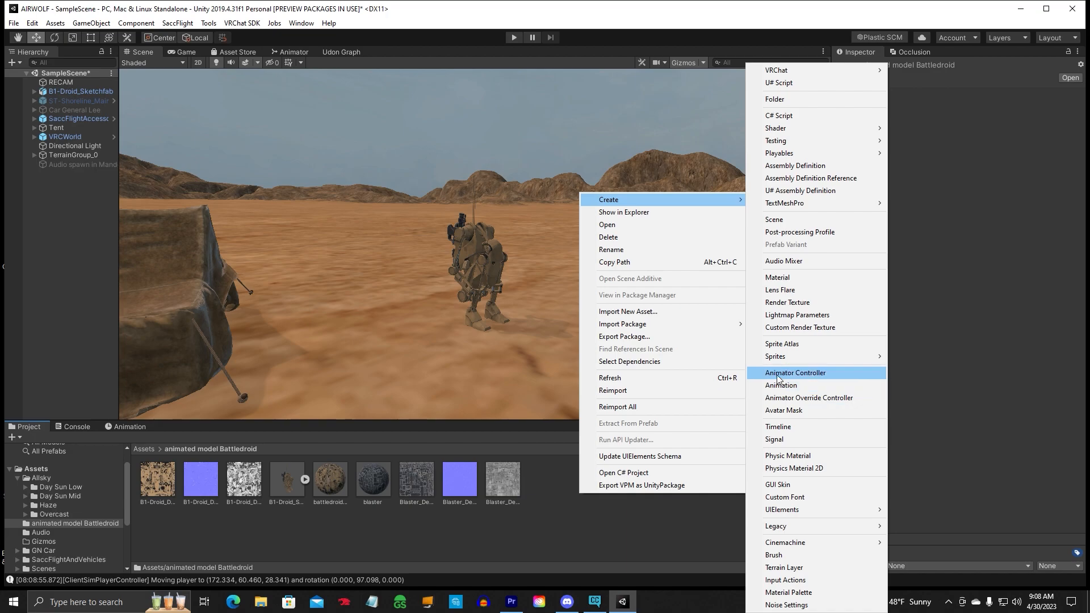
click(795, 373)
text(battle)
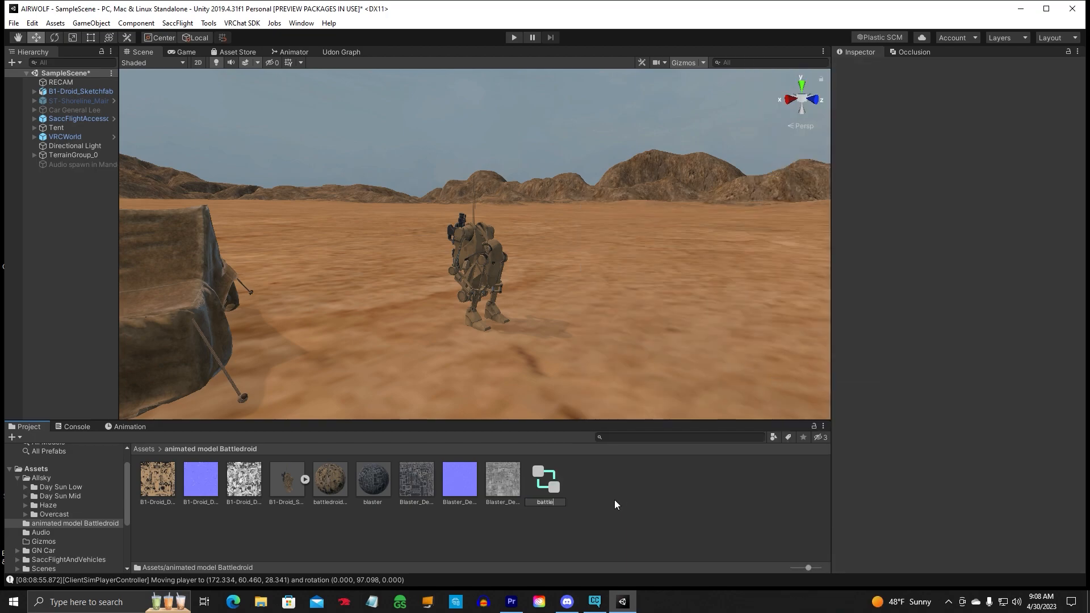
click(372, 481)
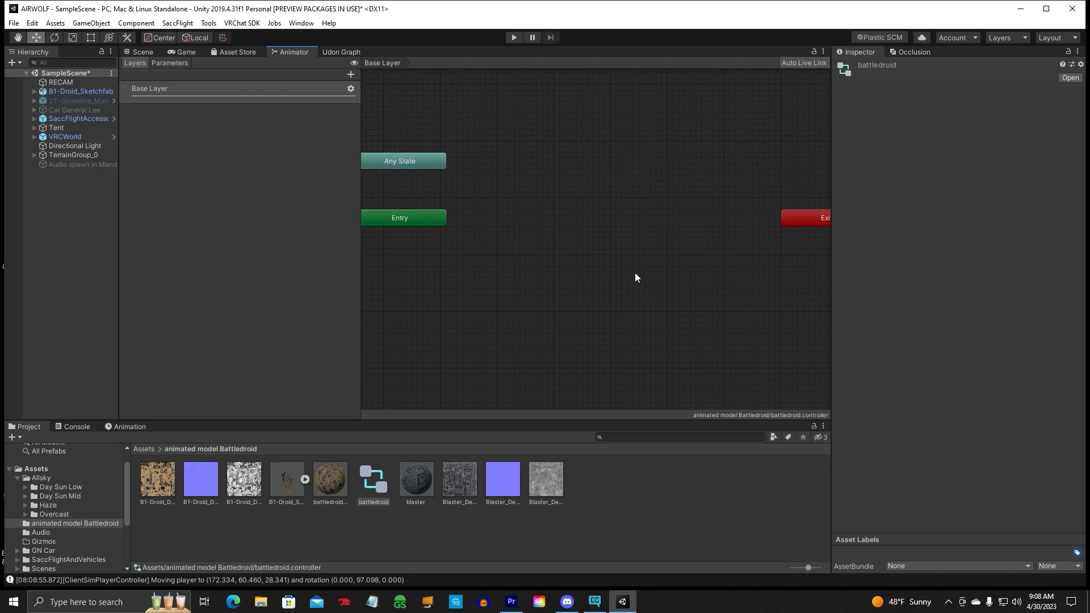
- Add an empty default state to the controller graph and rename it battledroid
scroll(down, 3)
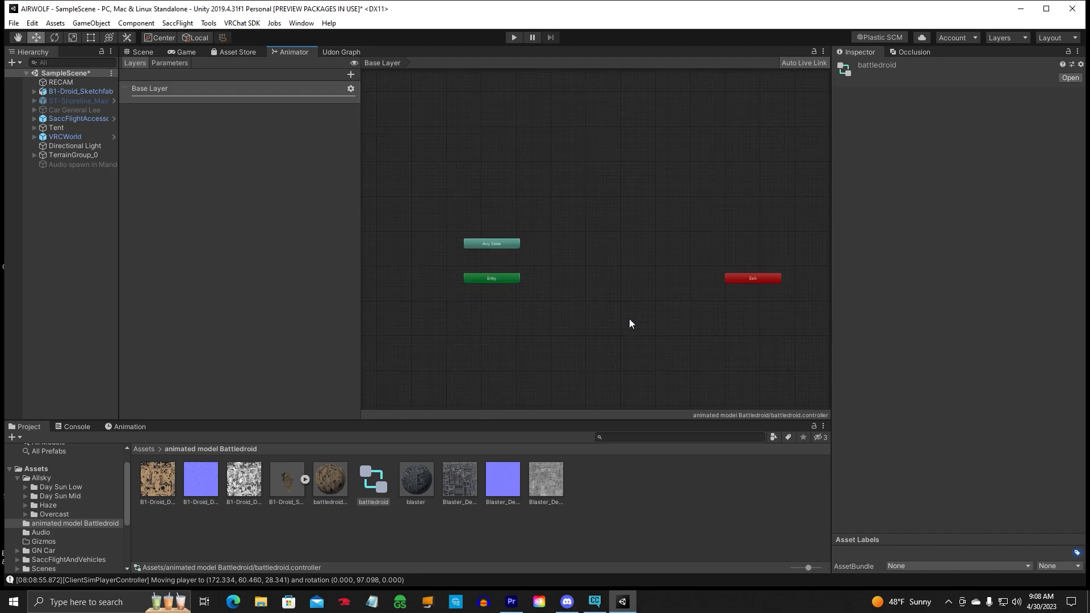
drag(630, 324, 569, 230)
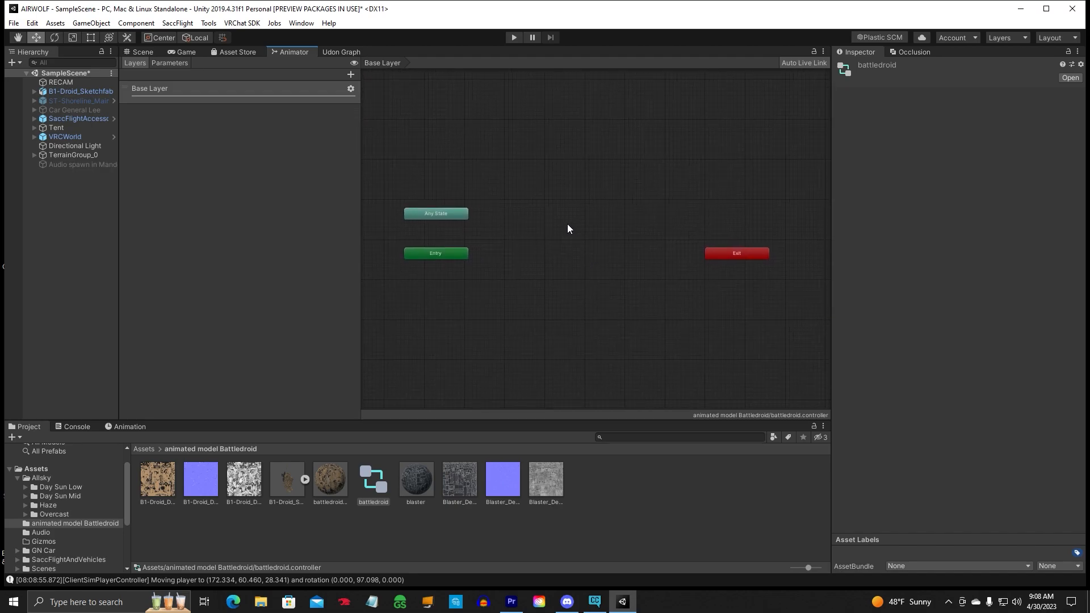
right_click(580, 225)
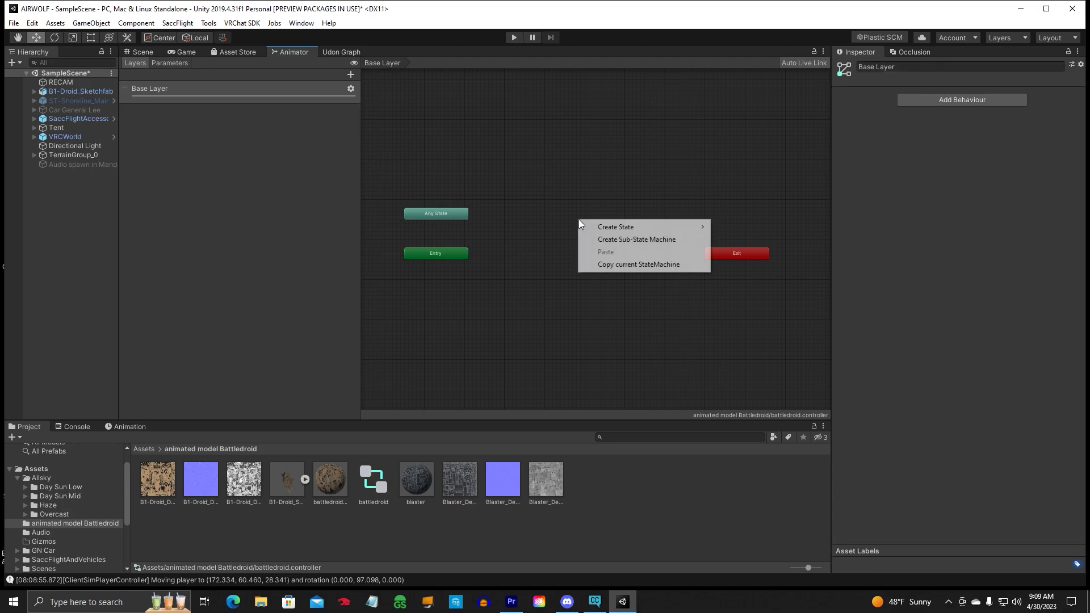
mouse_move(638, 226)
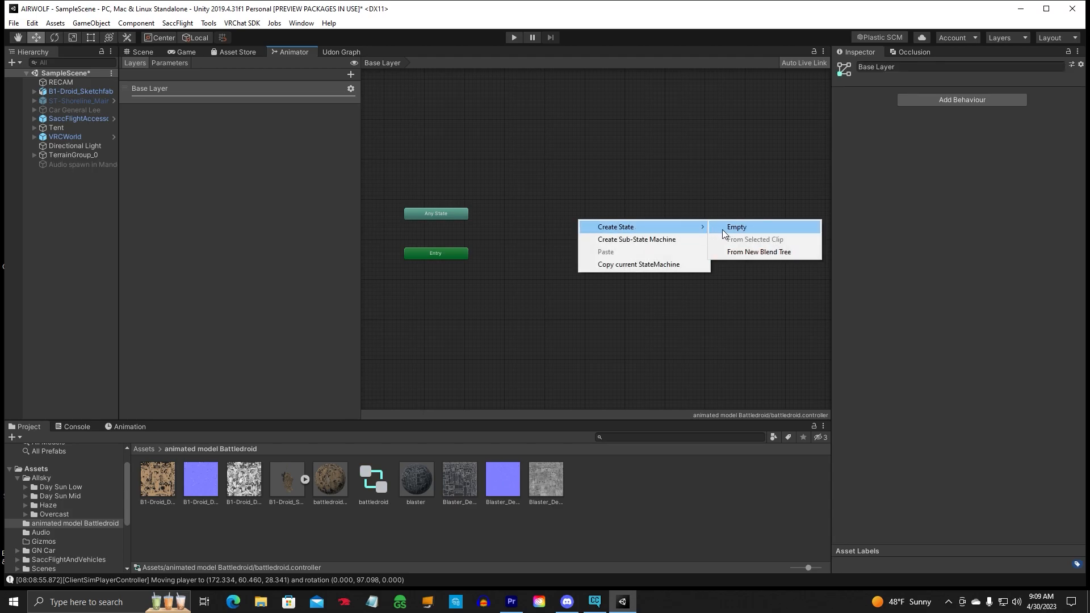
click(736, 228)
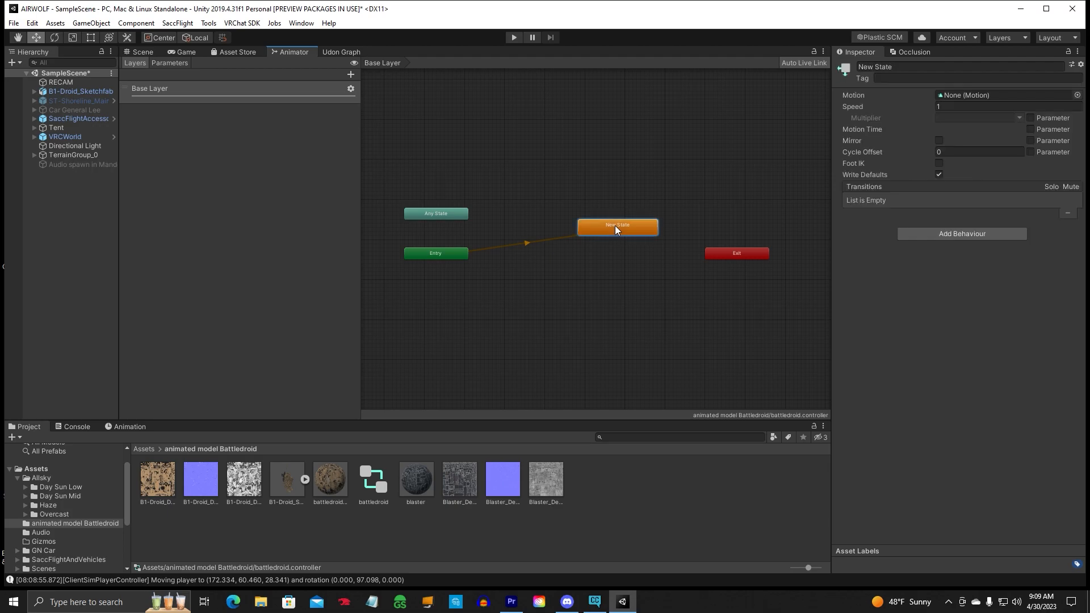
double_click(874, 66)
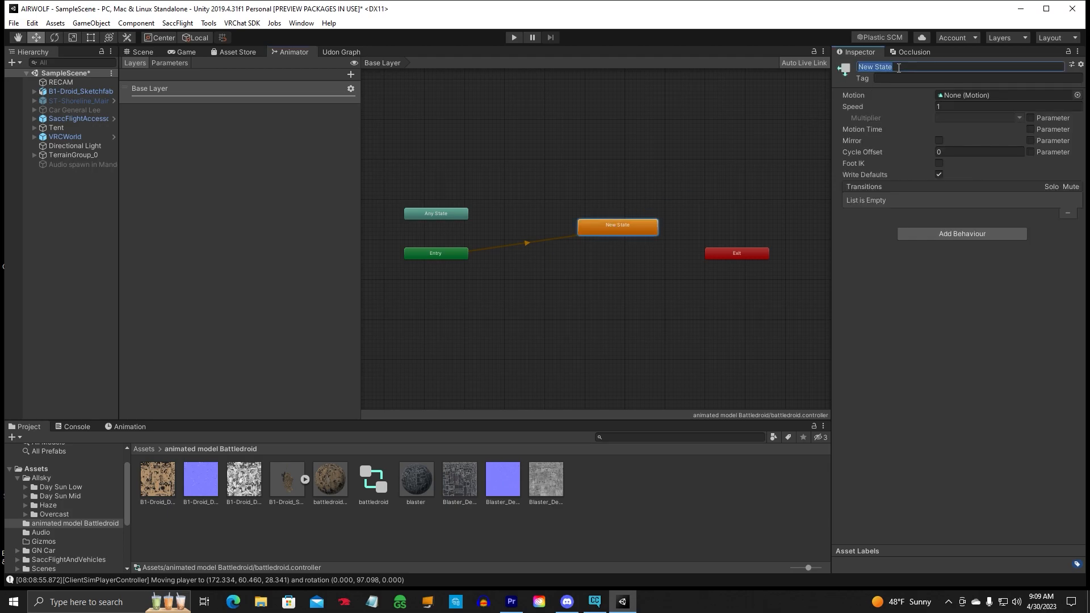
text(battledroid)
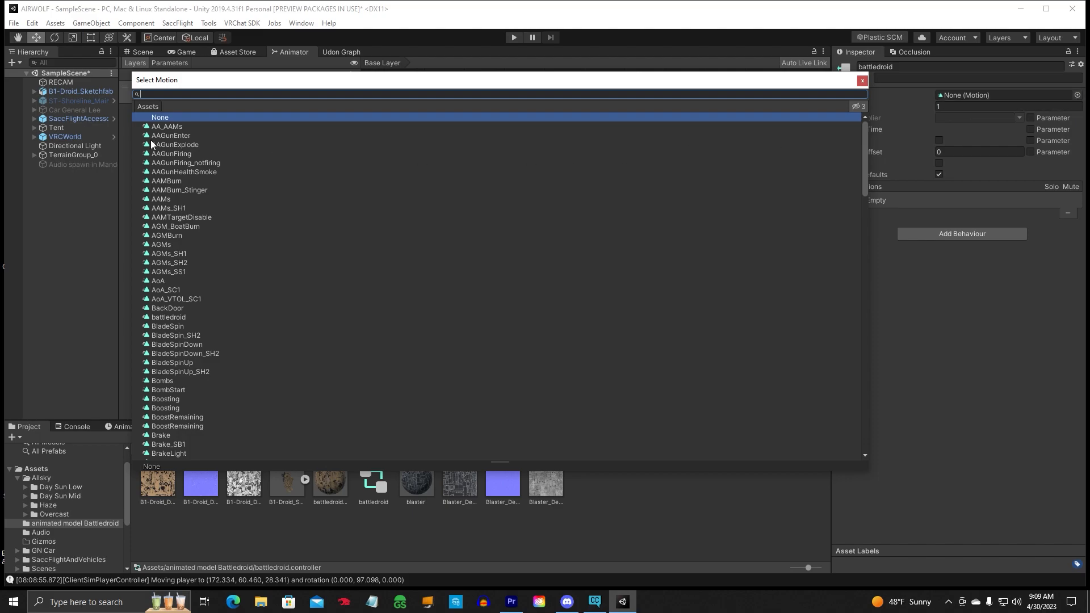
- Assign the battledroid clip as the motion of the battledroid default state
text(battle)
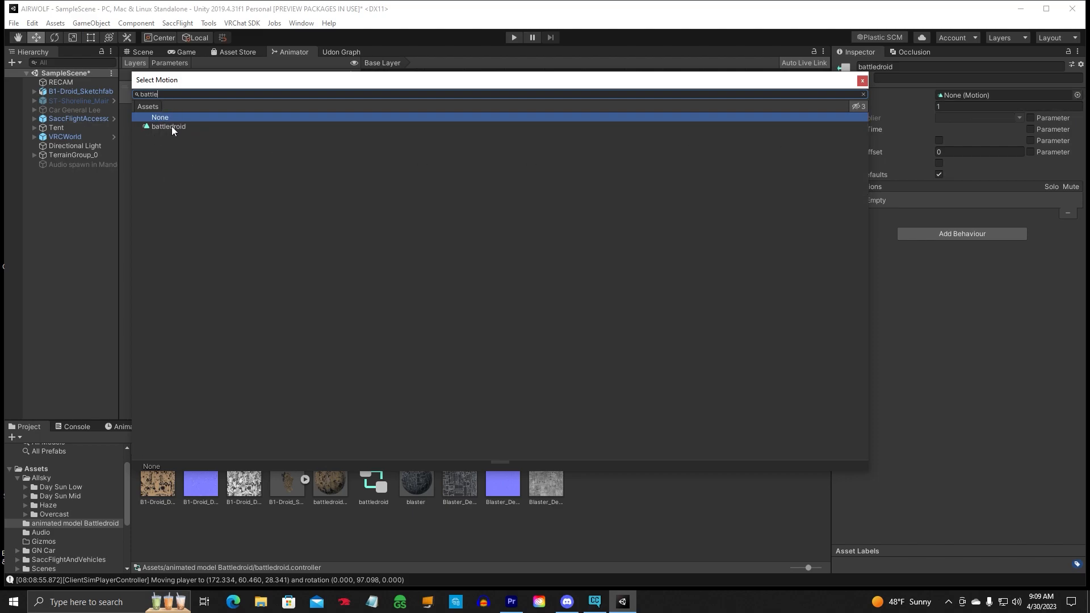
click(168, 127)
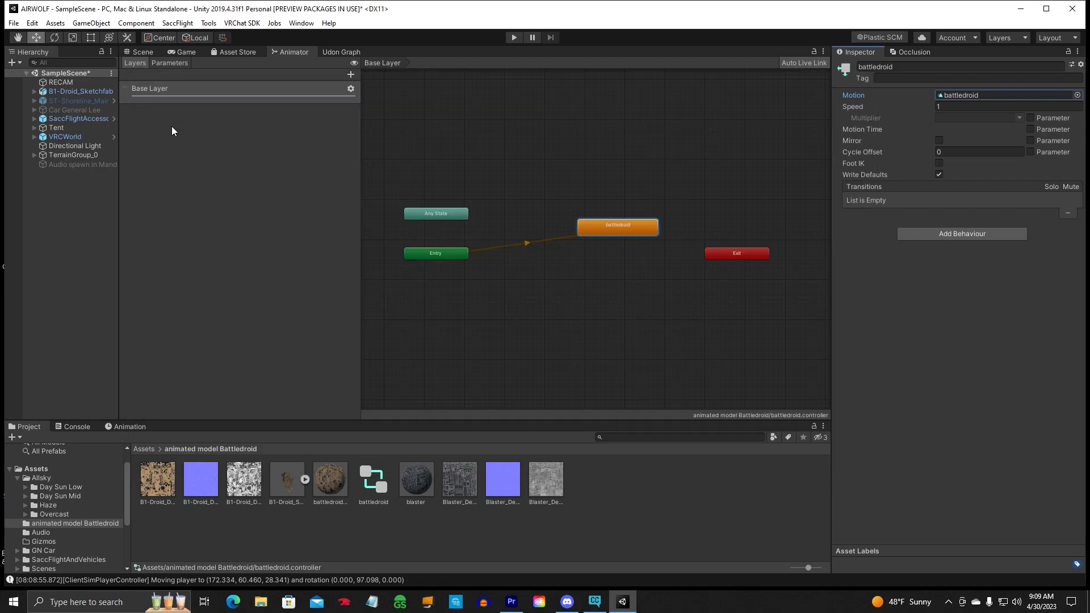
mouse_move(900, 102)
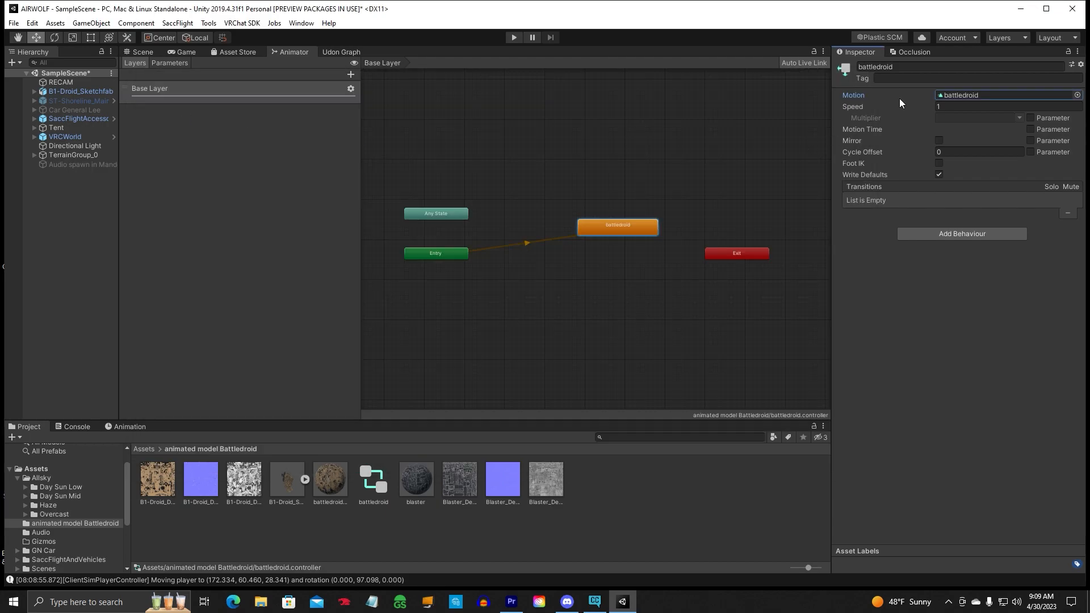
drag(618, 225, 608, 224)
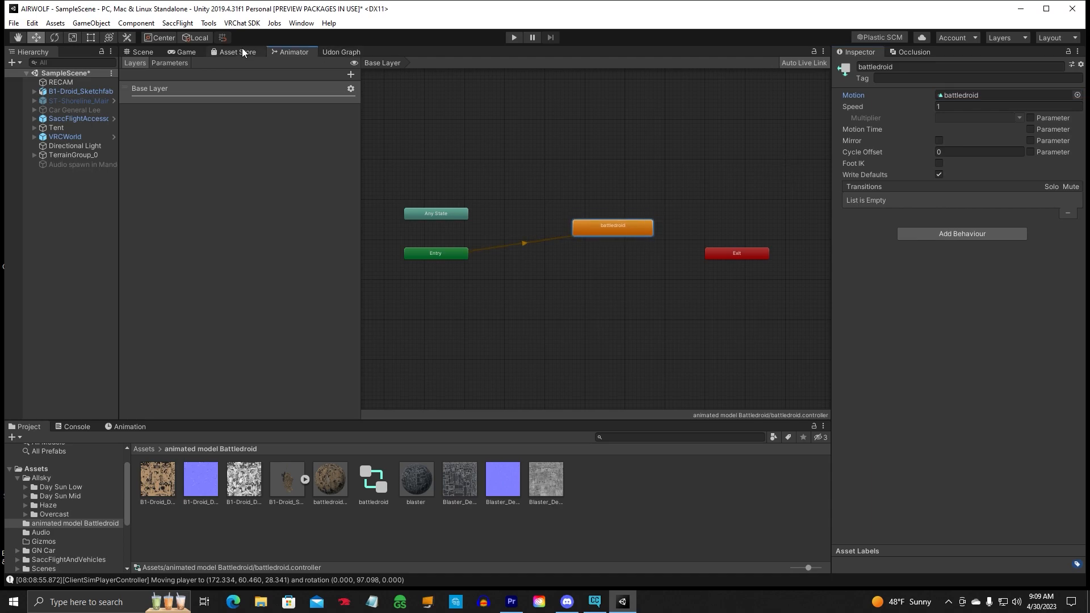
- Unpack the droid scene object completely from its prefab and rename it Battledroid
click(142, 52)
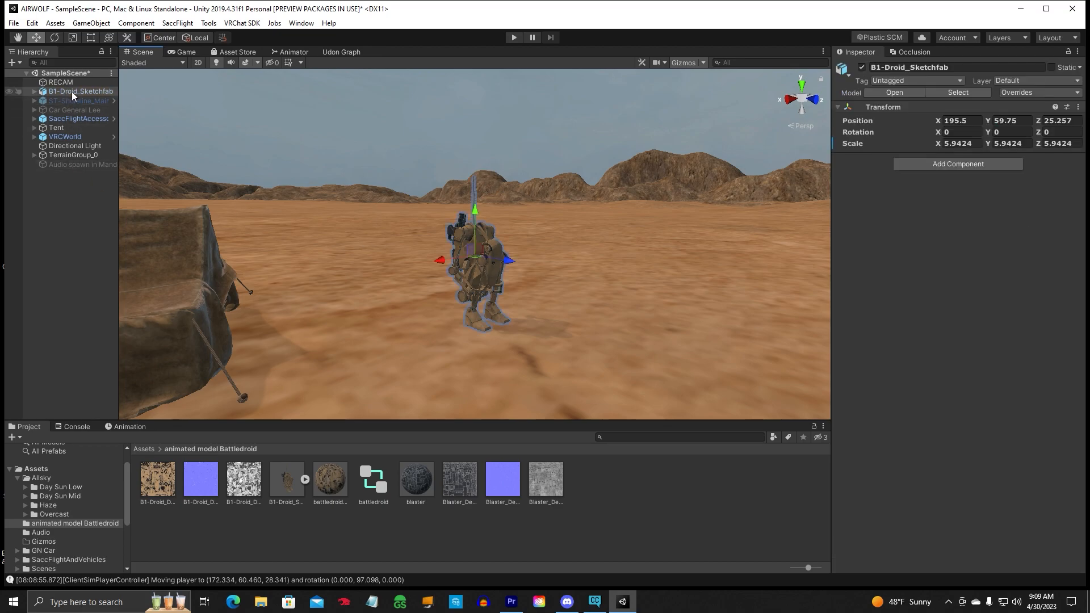
click(35, 91)
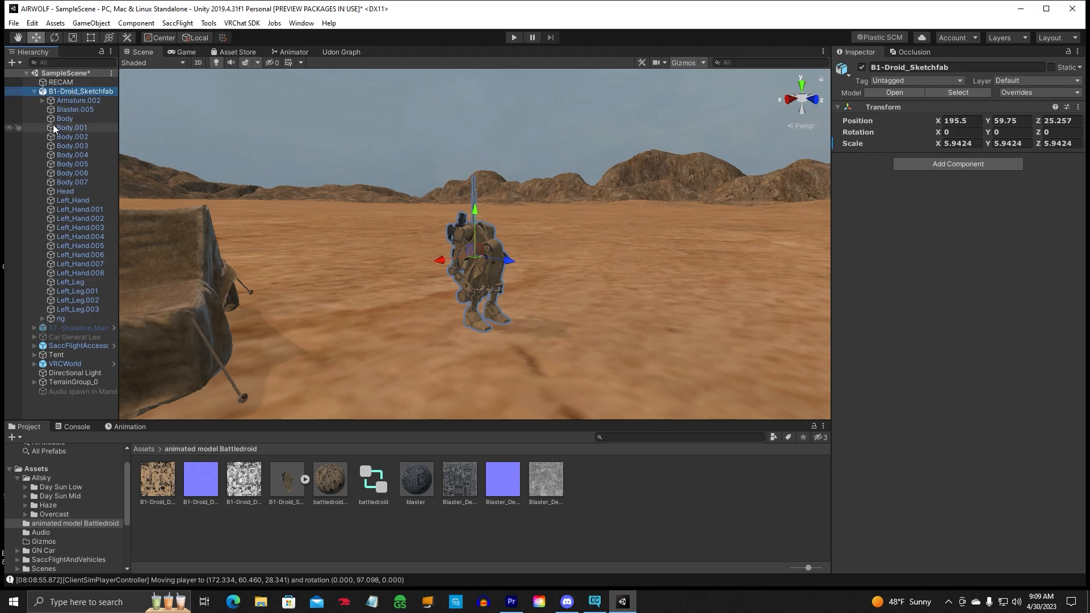
right_click(79, 91)
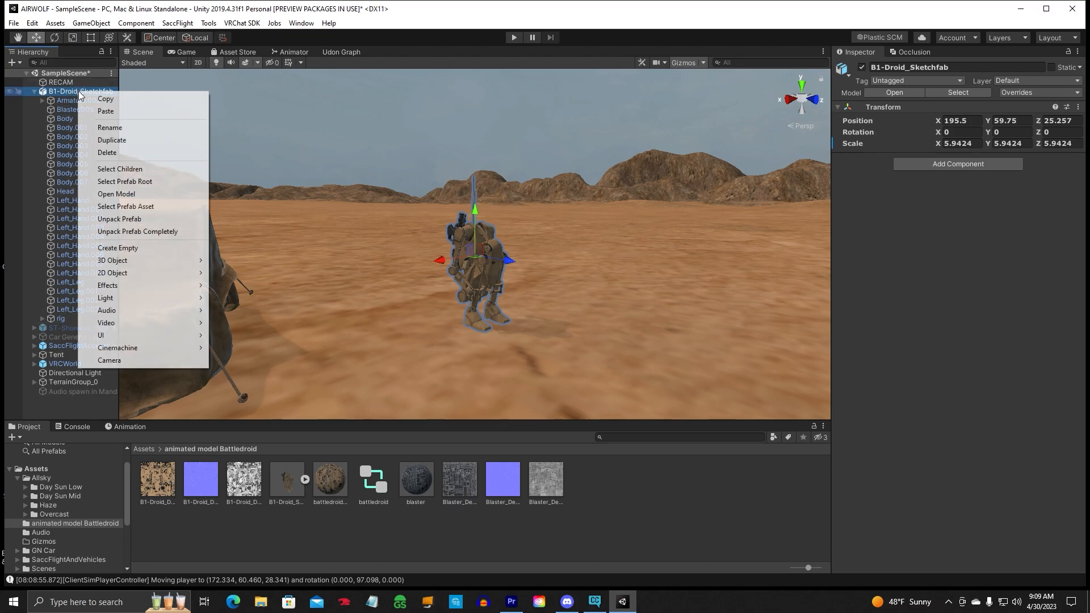
mouse_move(138, 232)
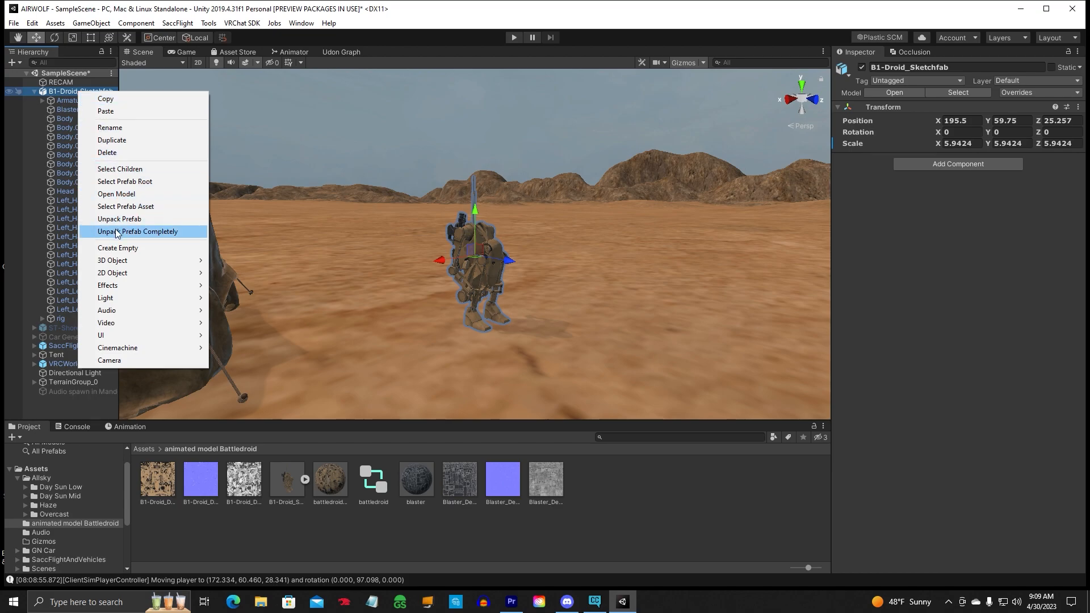
click(137, 232)
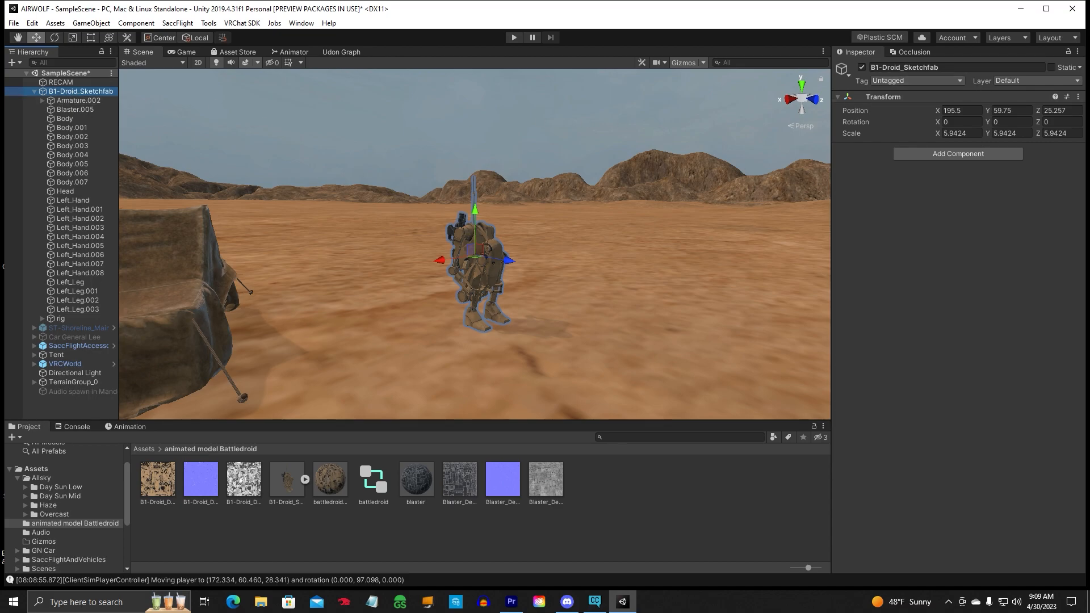
mouse_move(82, 308)
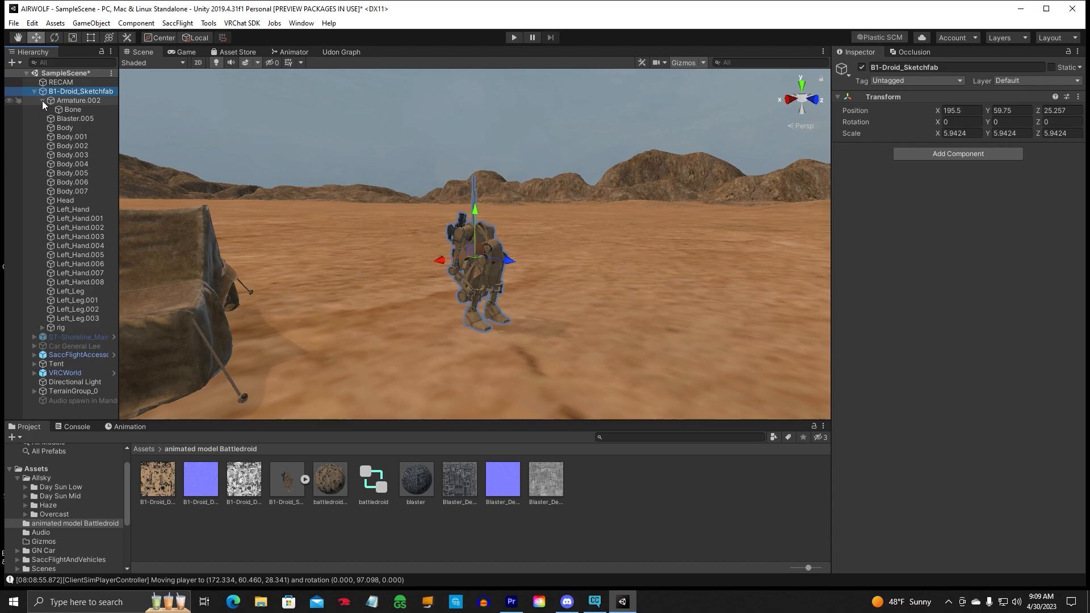
click(28, 91)
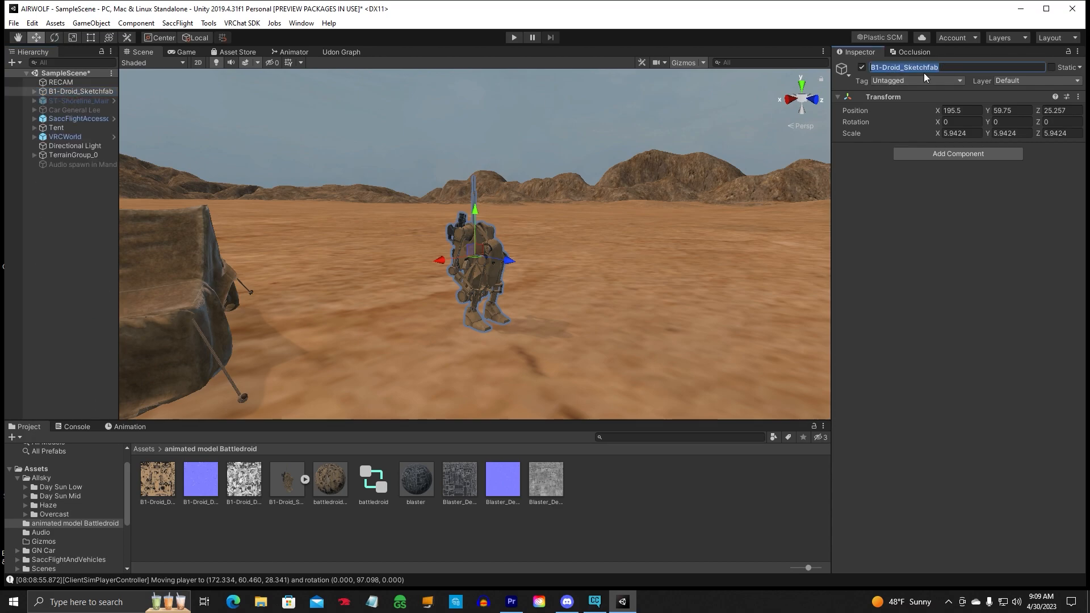
text(Battledroid)
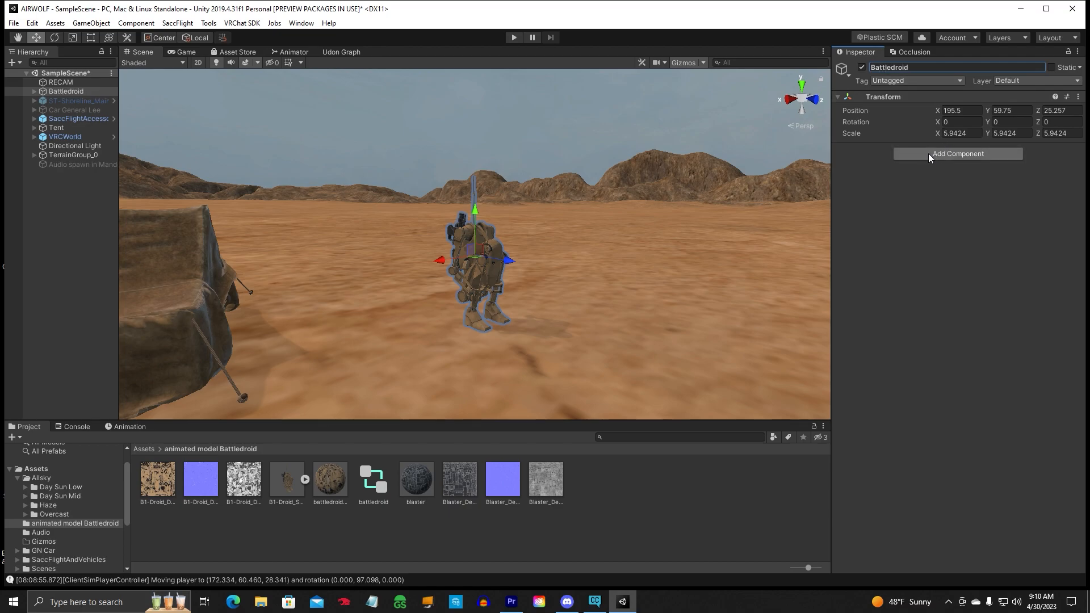
- Add an Animator component to the Battledroid object
click(957, 154)
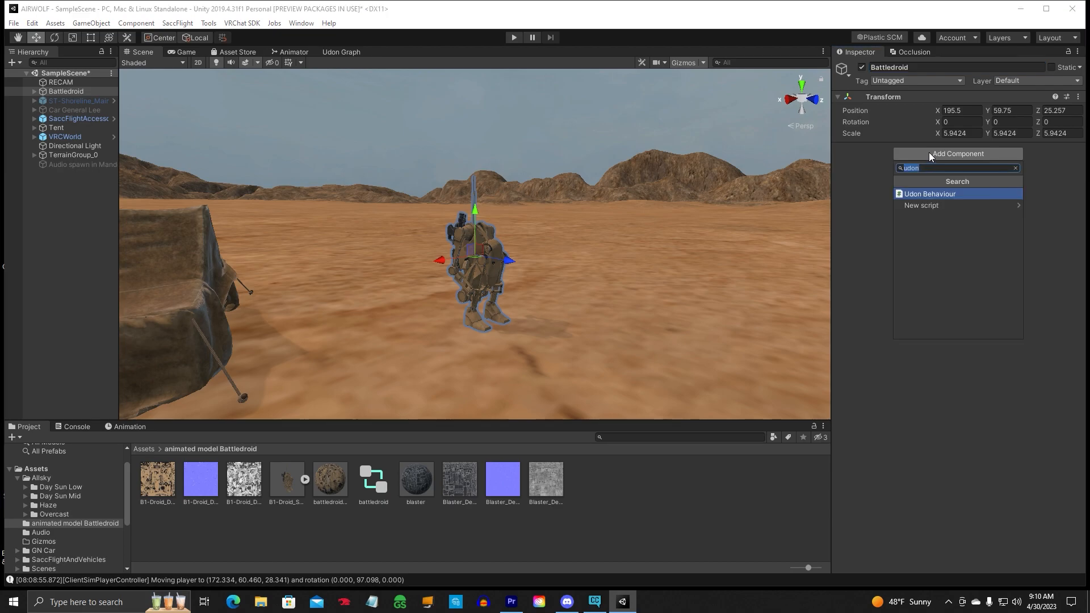
text(animator)
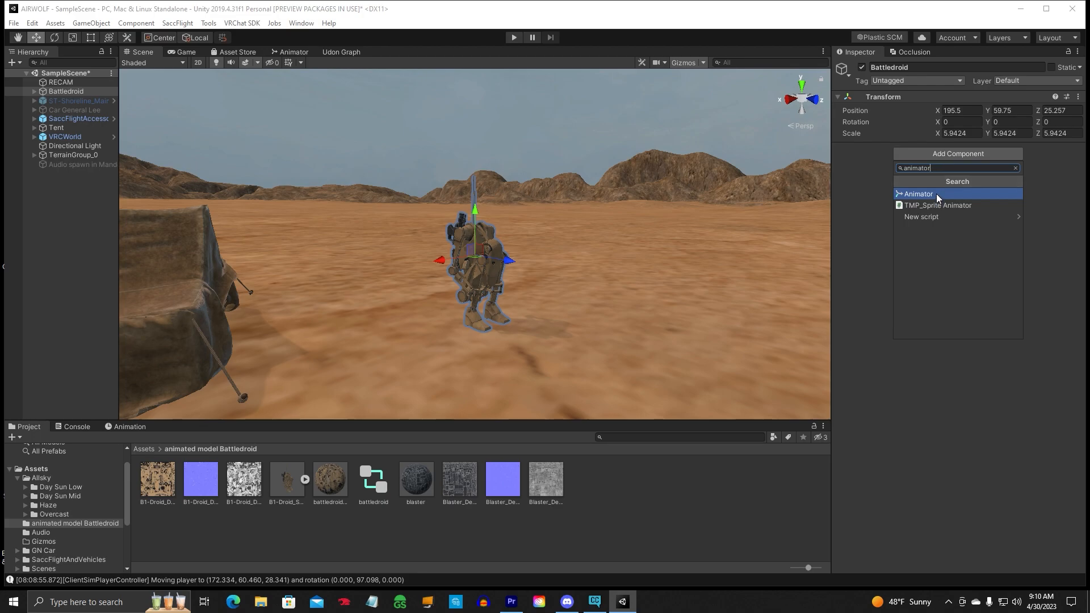
click(918, 194)
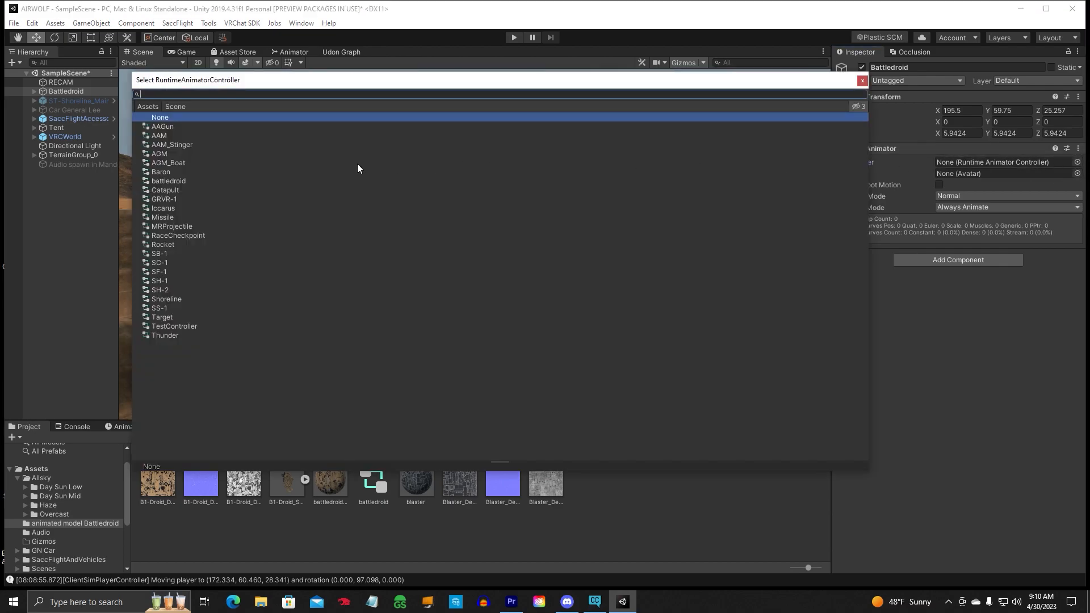
mouse_move(161, 184)
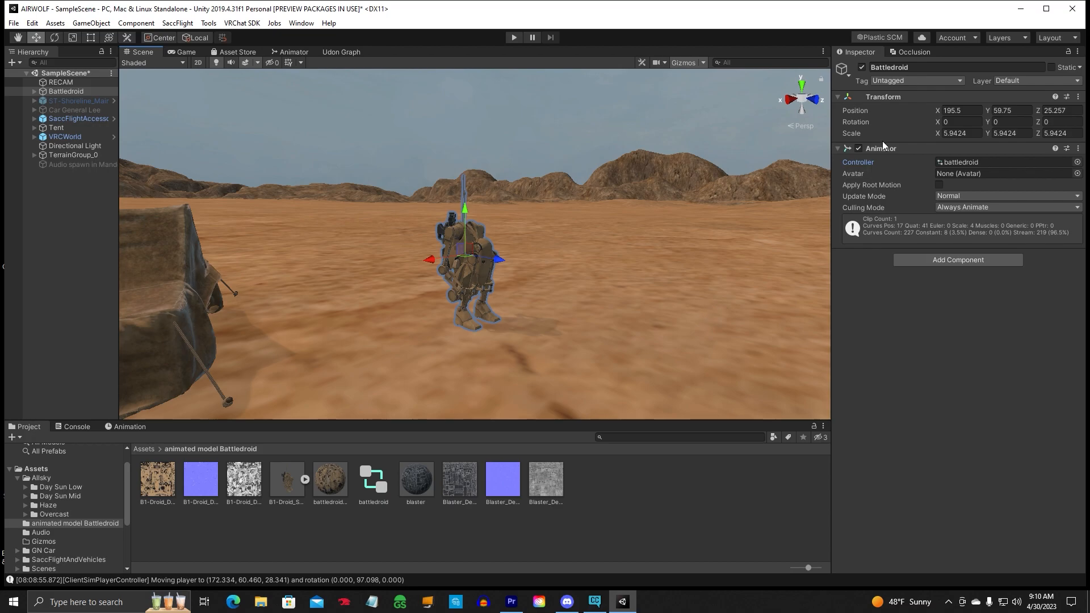
mouse_move(529, 52)
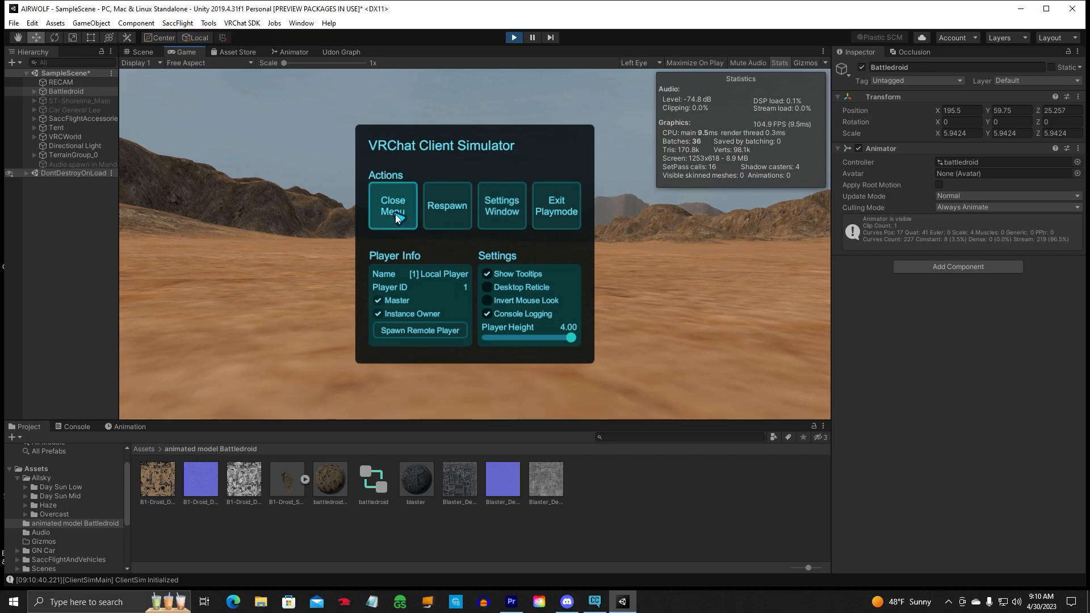
- Look around the scene in the VRChat Client Simulator, then exit play mode
click(393, 206)
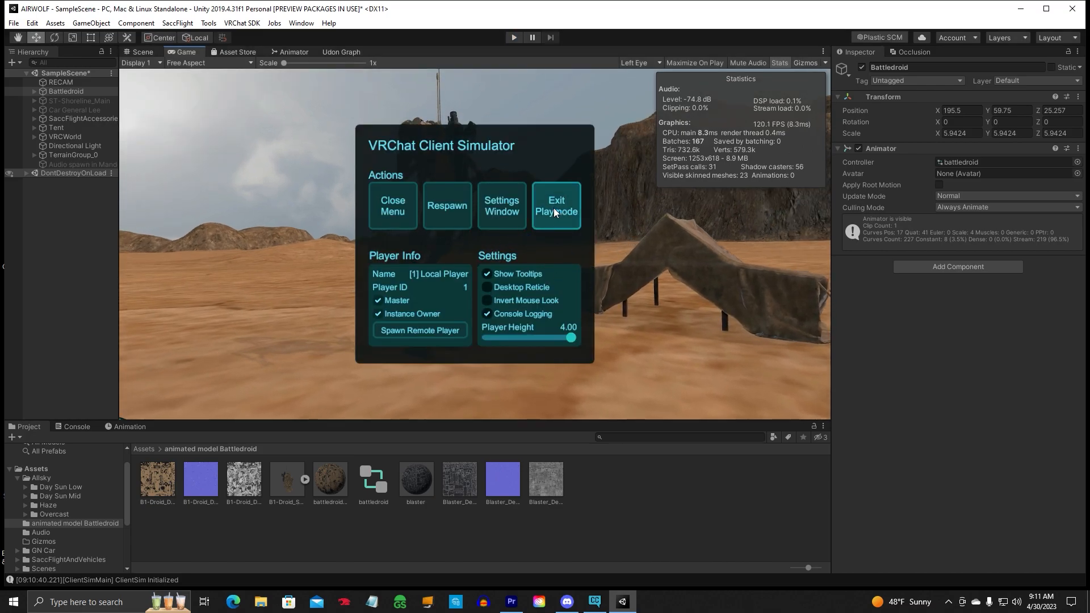
click(556, 204)
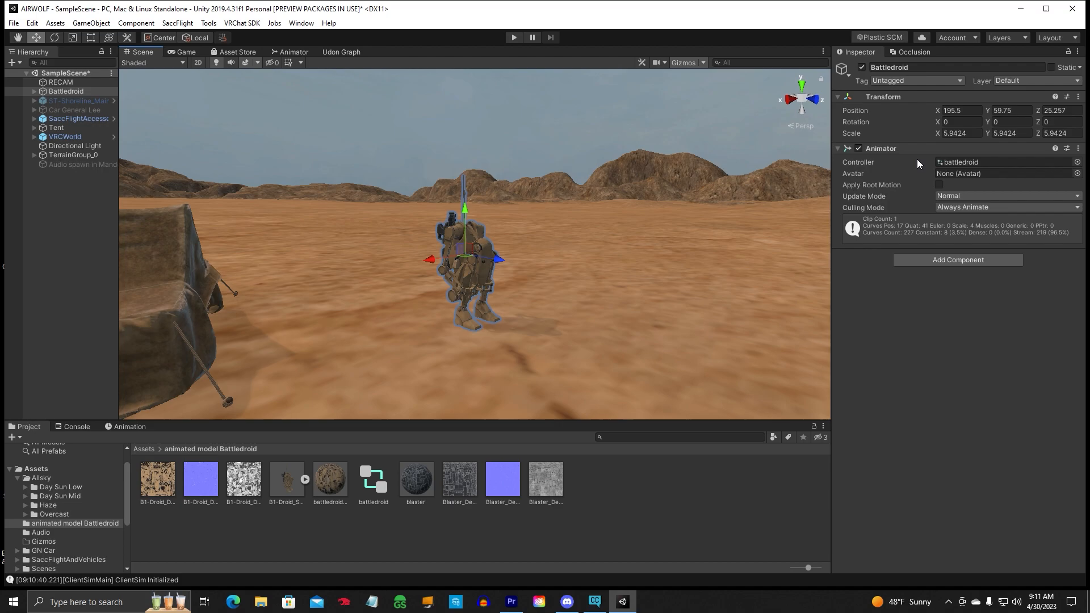
mouse_move(85, 160)
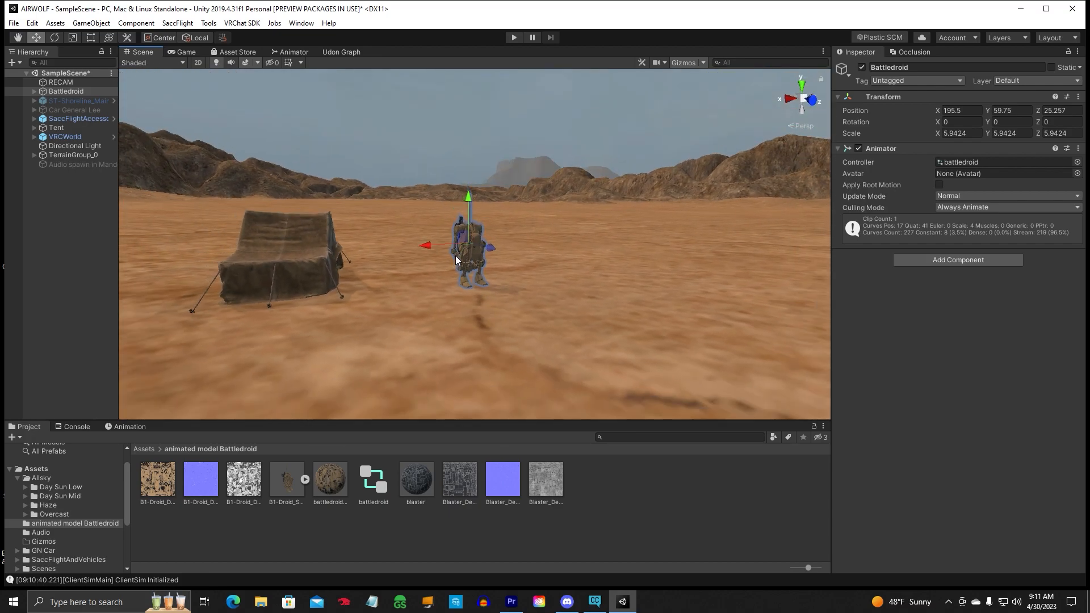
click(287, 479)
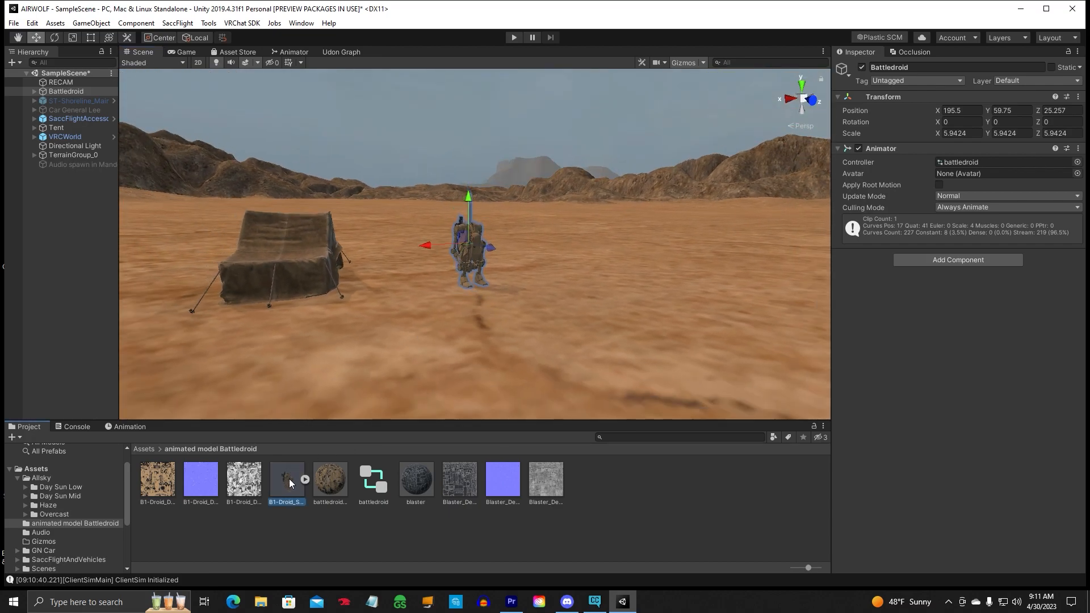
- Select the droid model asset to review its battledroid clip import settings
click(288, 478)
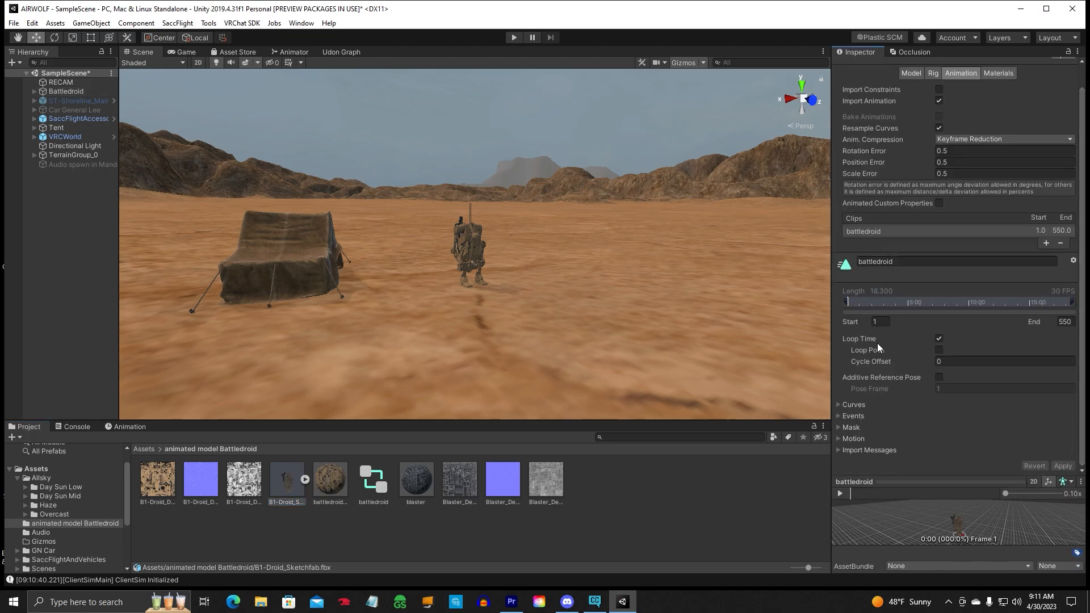
mouse_move(883, 356)
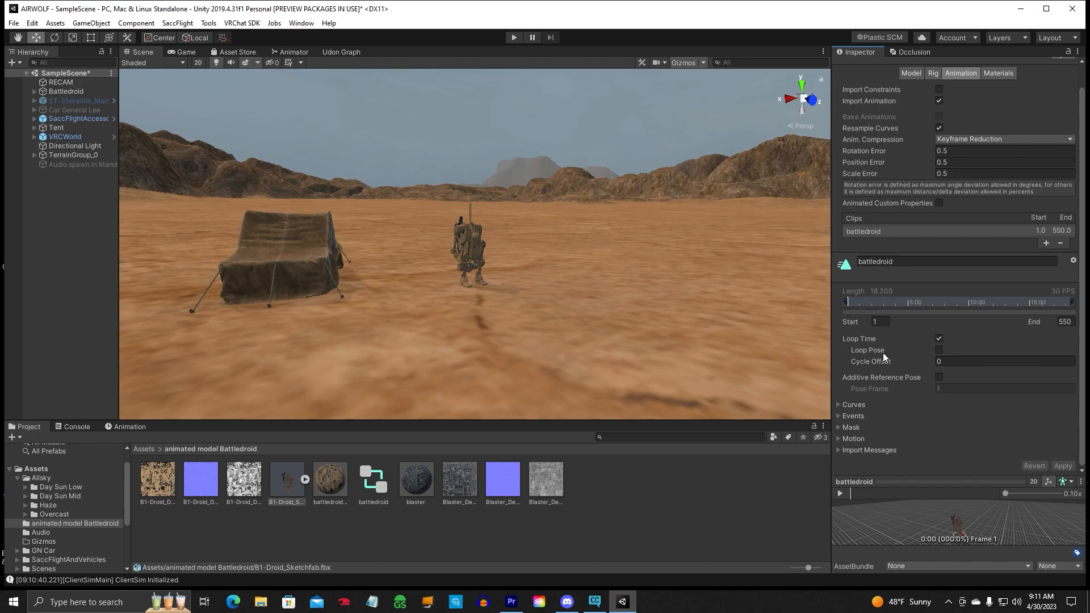
mouse_move(898, 402)
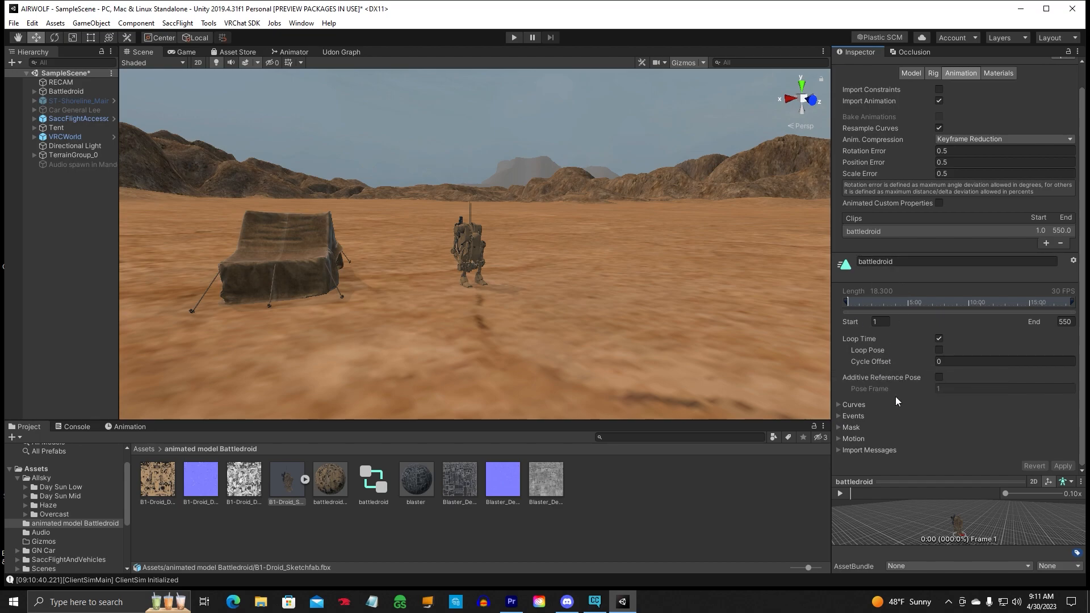
mouse_move(877, 342)
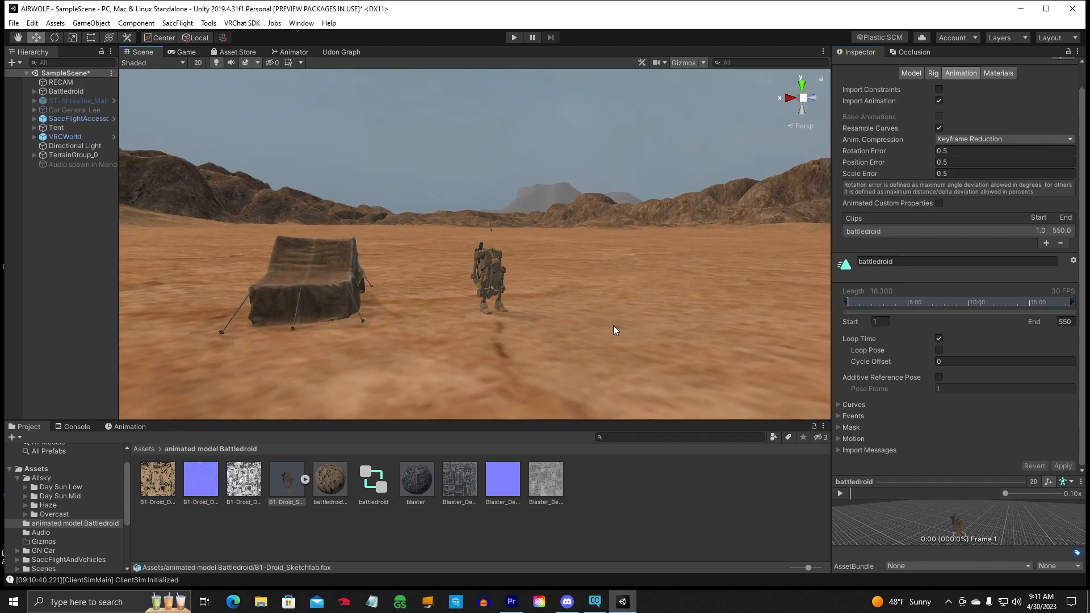
mouse_move(578, 309)
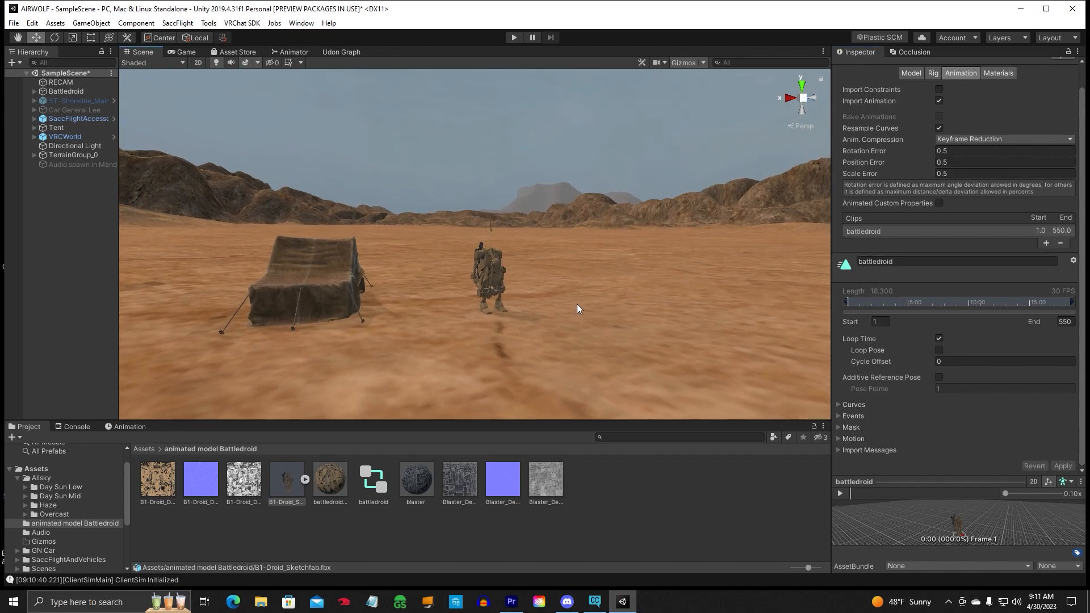